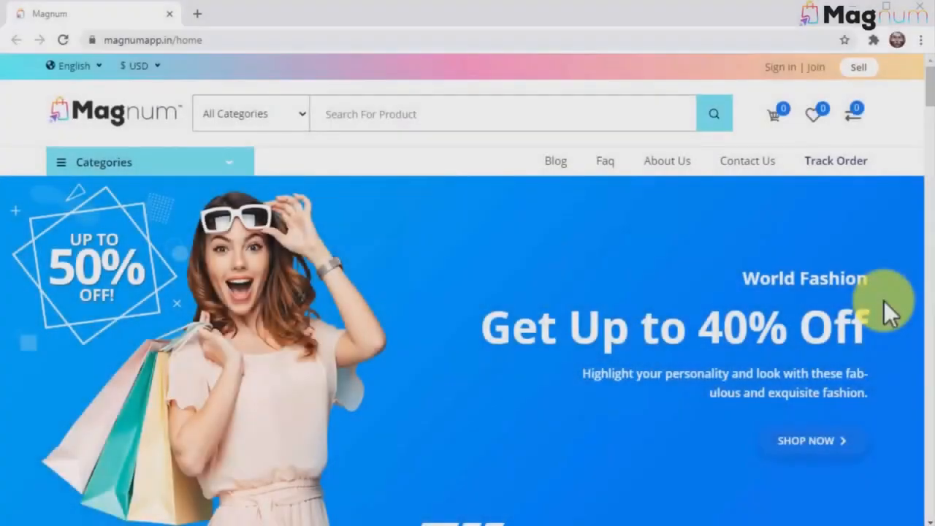
# Scroll from the fashion banner down through the categories, Featured, Best Seller and Flash Deal sections.
pyautogui.scroll(-3)
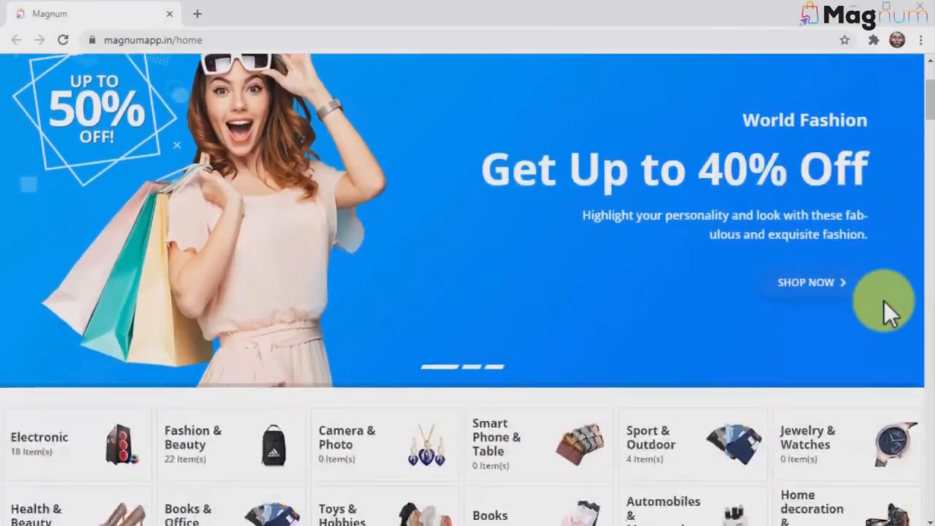
pyautogui.scroll(-3)
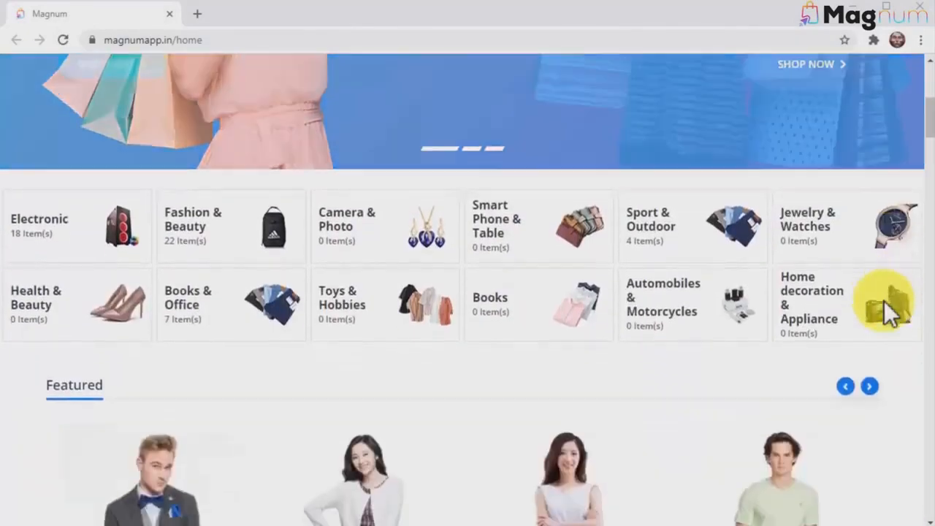
pyautogui.scroll(-3)
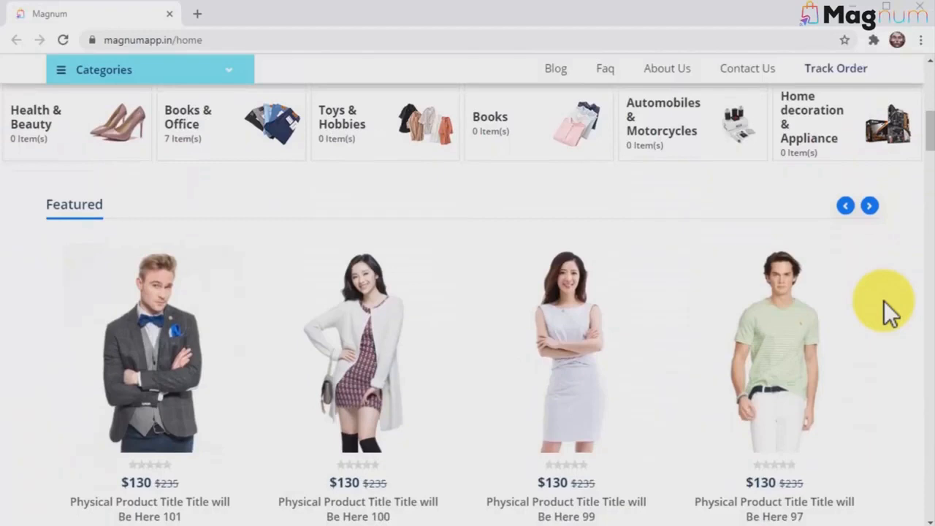
pyautogui.scroll(-3)
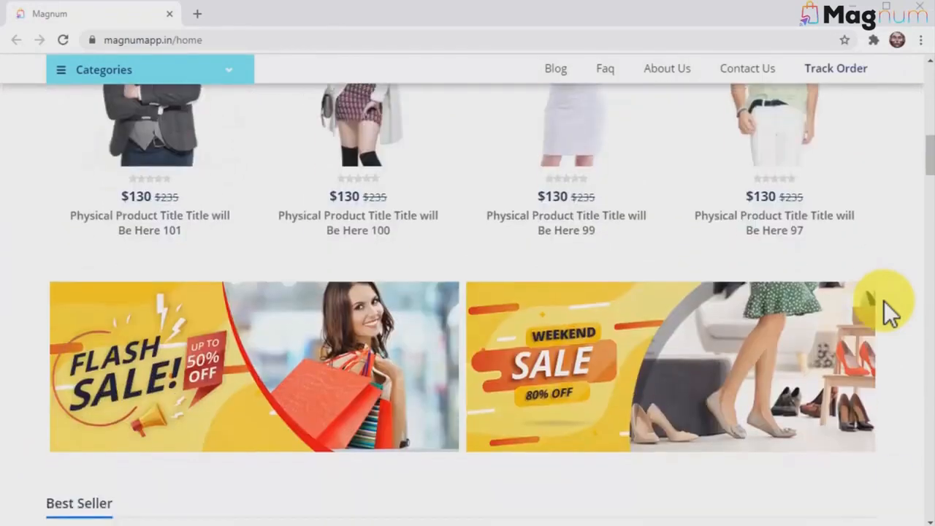
pyautogui.scroll(-3)
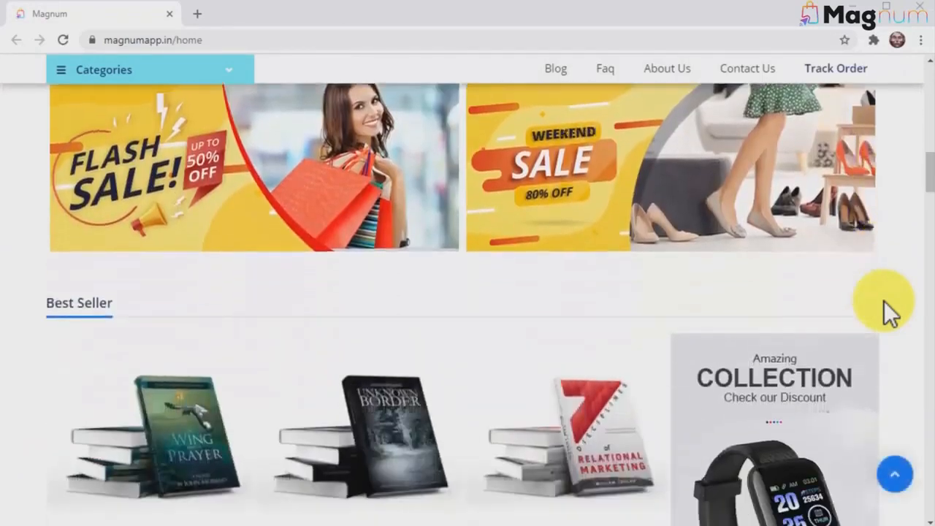
pyautogui.scroll(-3)
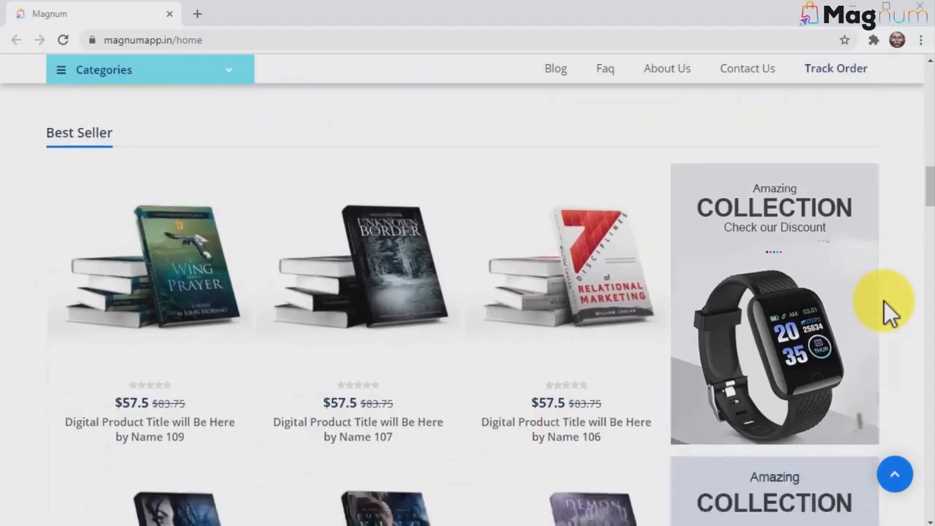
pyautogui.scroll(-3)
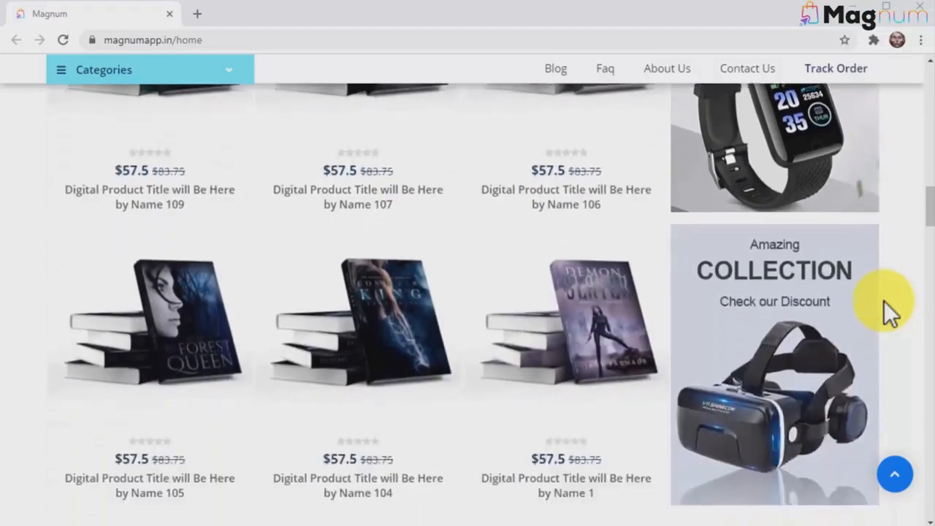
pyautogui.scroll(-3)
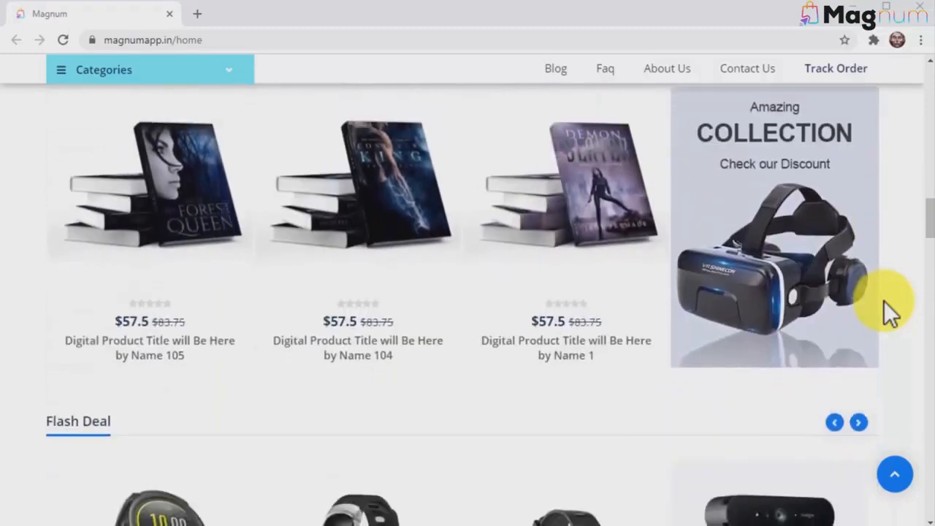
pyautogui.scroll(-3)
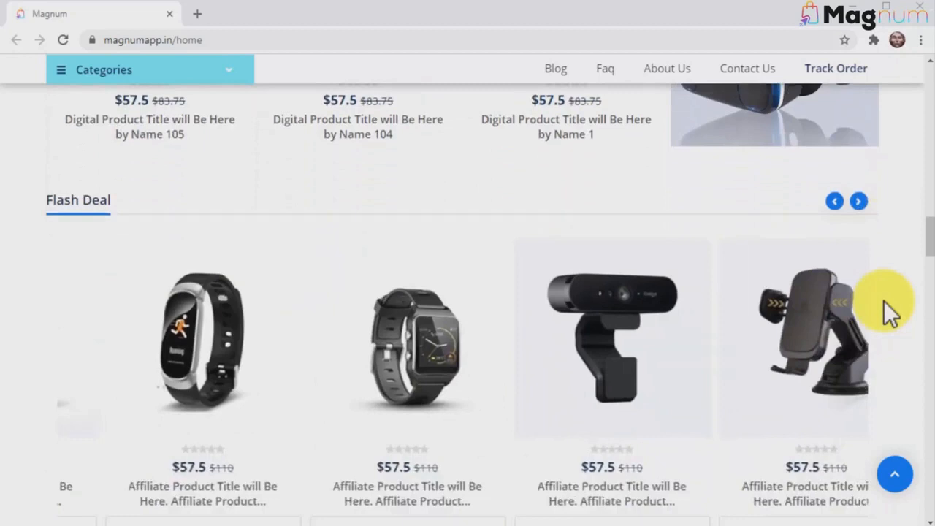
pyautogui.scroll(-3)
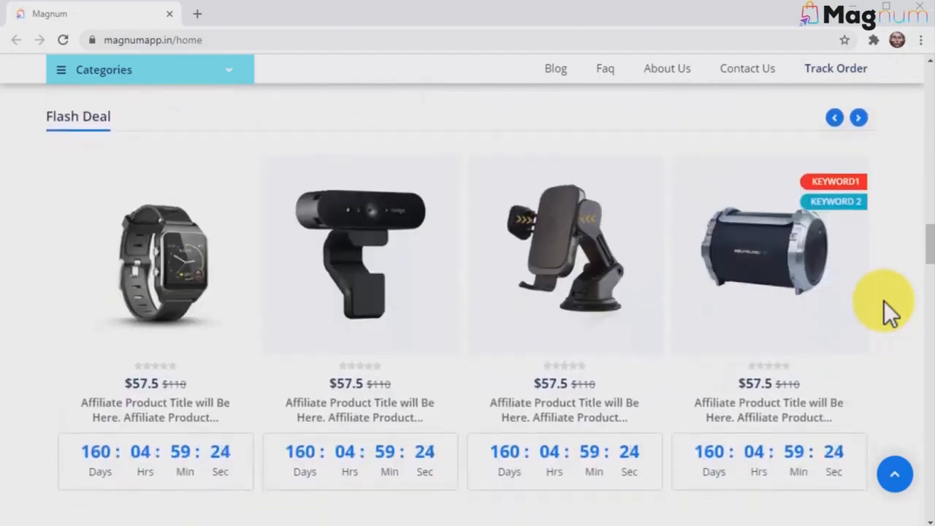
pyautogui.scroll(-3)
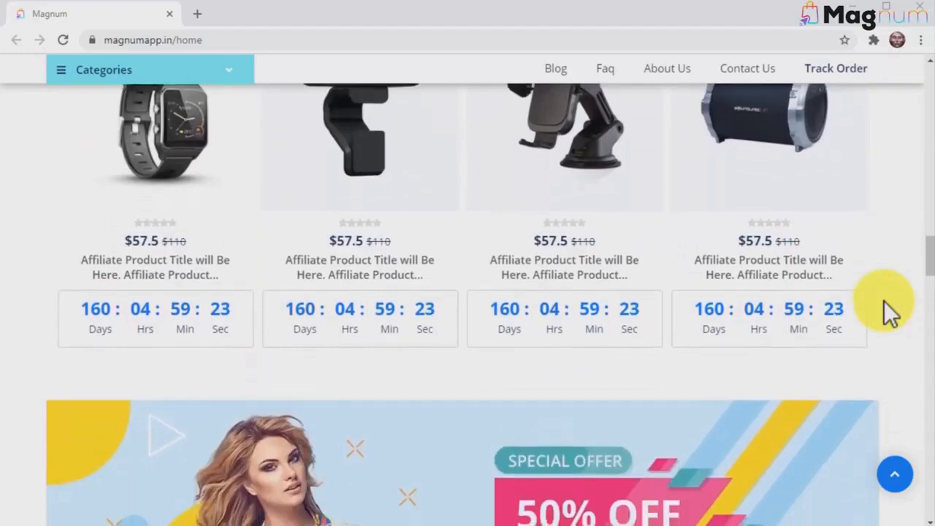
pyautogui.scroll(-3)
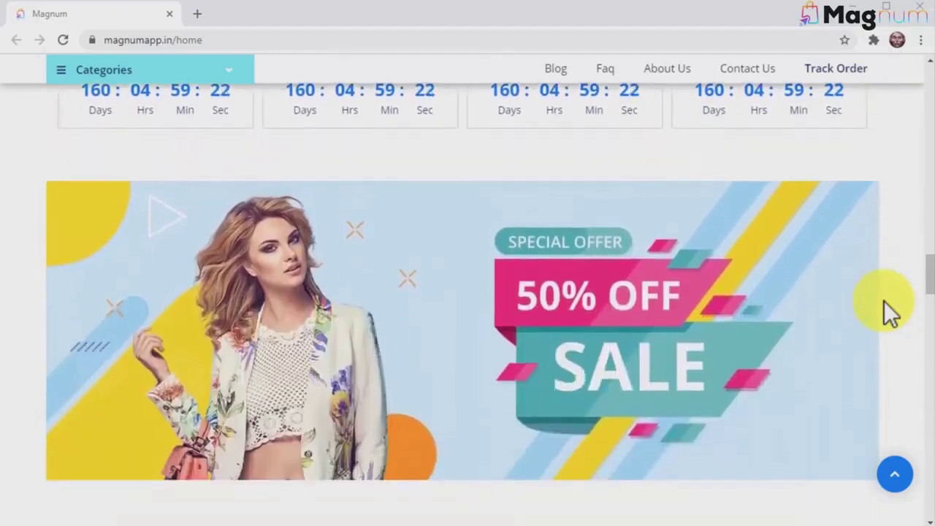
# Continue past Top Rated and Big Save to the Hot, New, Trending and Sale lists at the bottom.
pyautogui.scroll(-3)
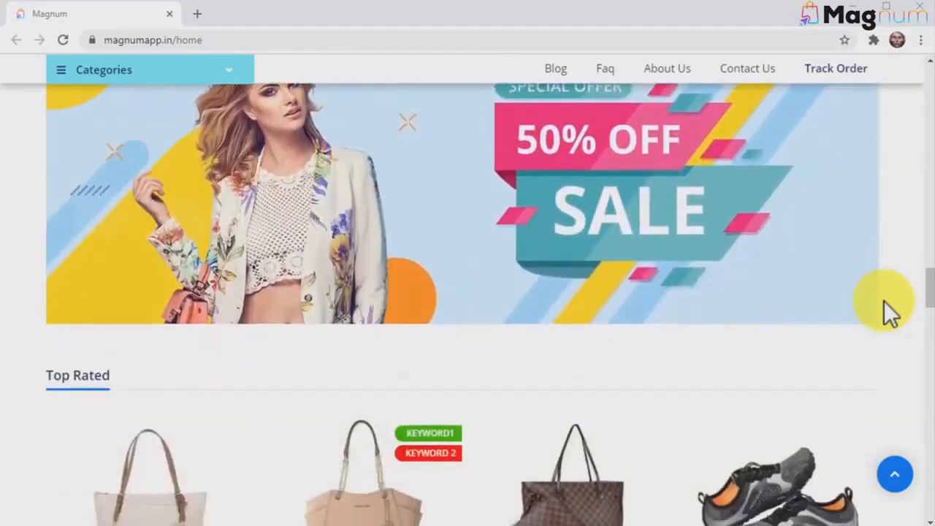
pyautogui.scroll(-3)
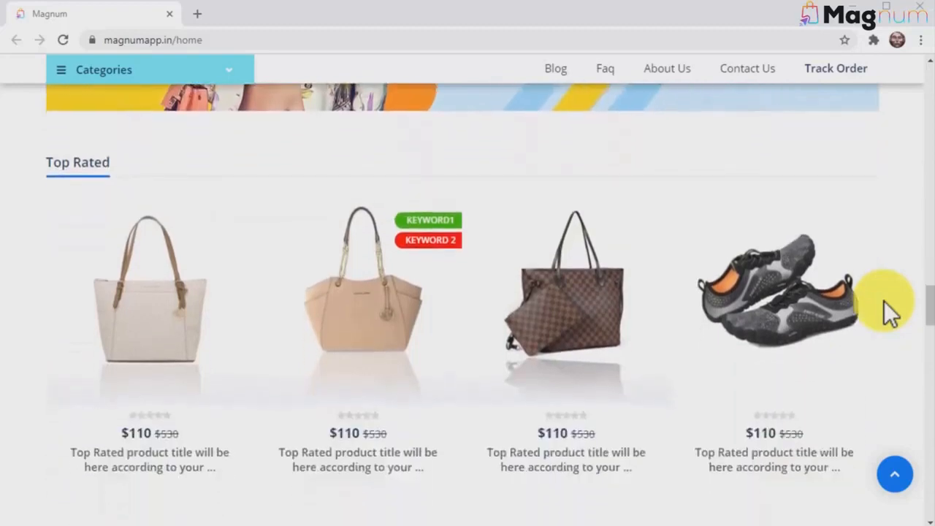
pyautogui.scroll(-3)
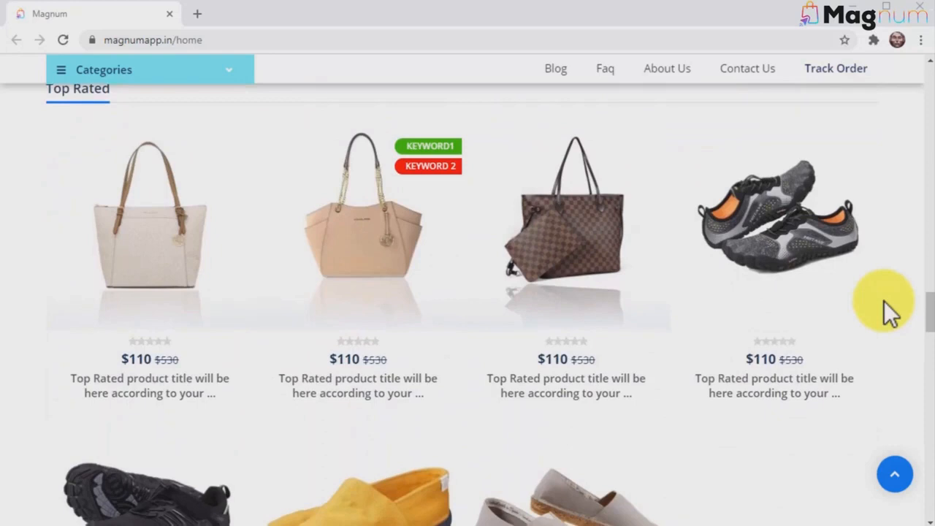
pyautogui.scroll(-3)
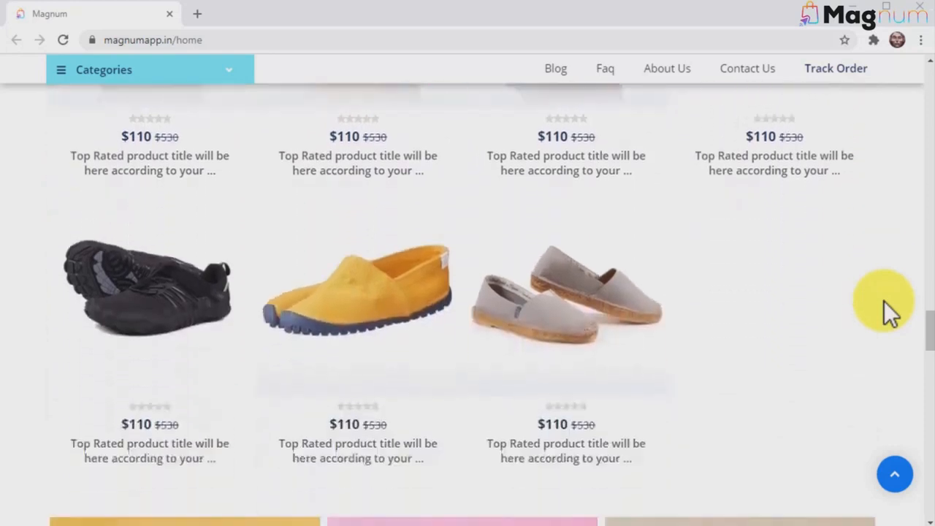
pyautogui.scroll(-3)
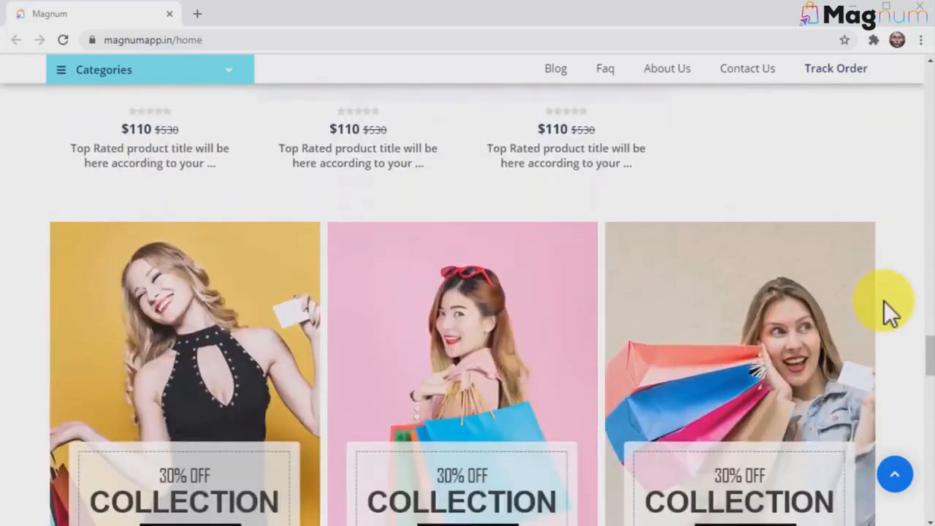
pyautogui.scroll(-3)
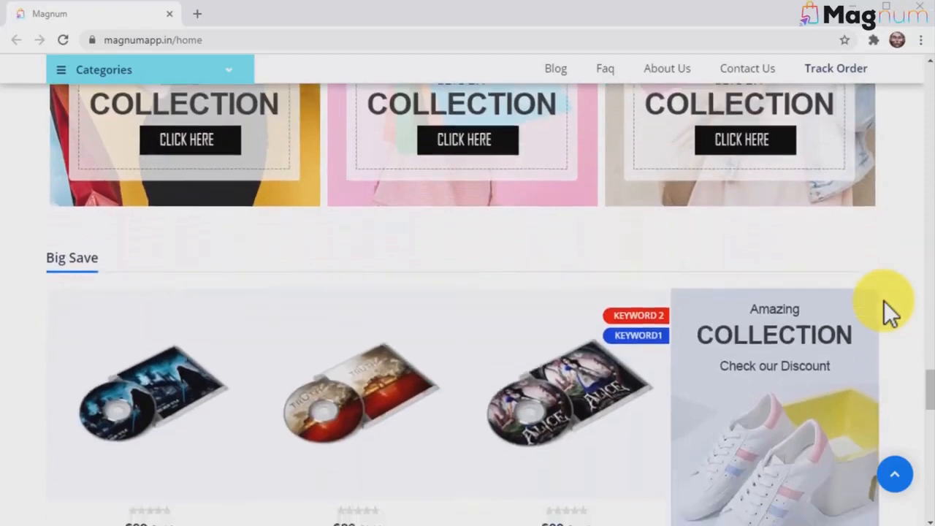
pyautogui.scroll(-3)
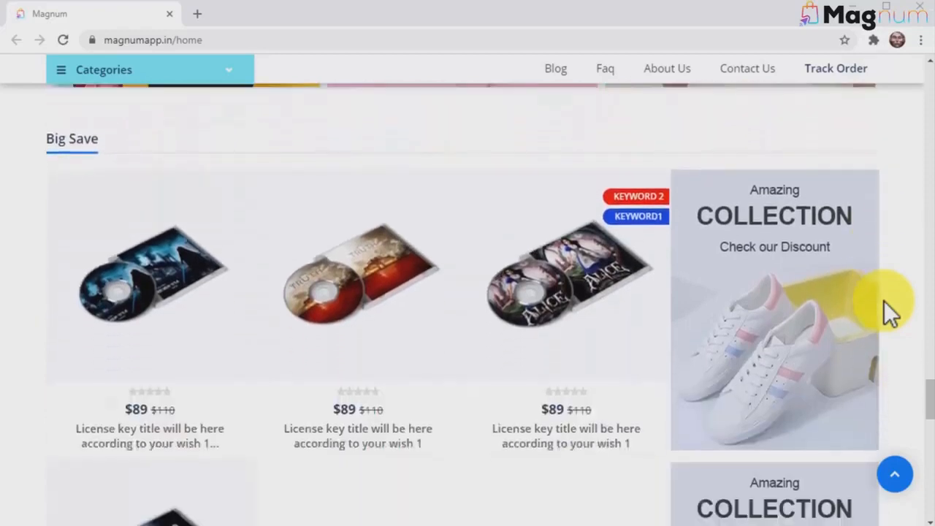
pyautogui.scroll(-3)
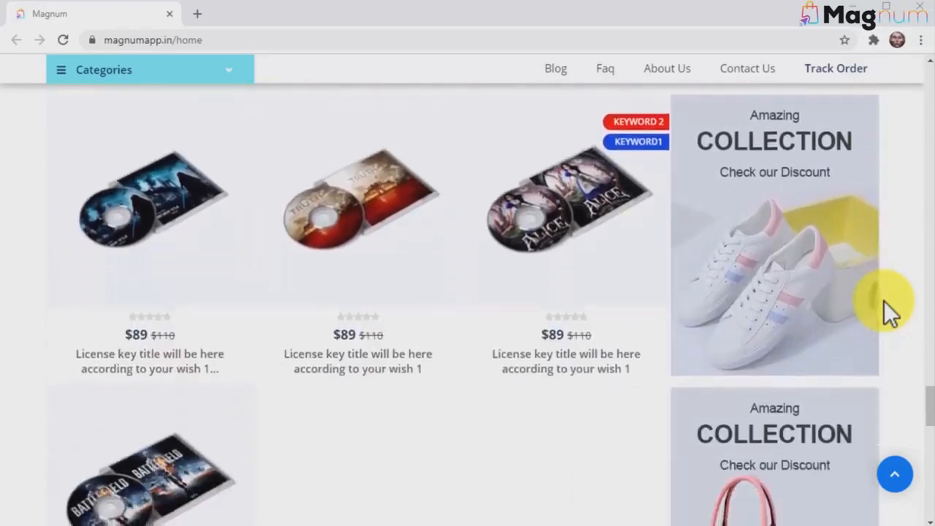
pyautogui.scroll(-3)
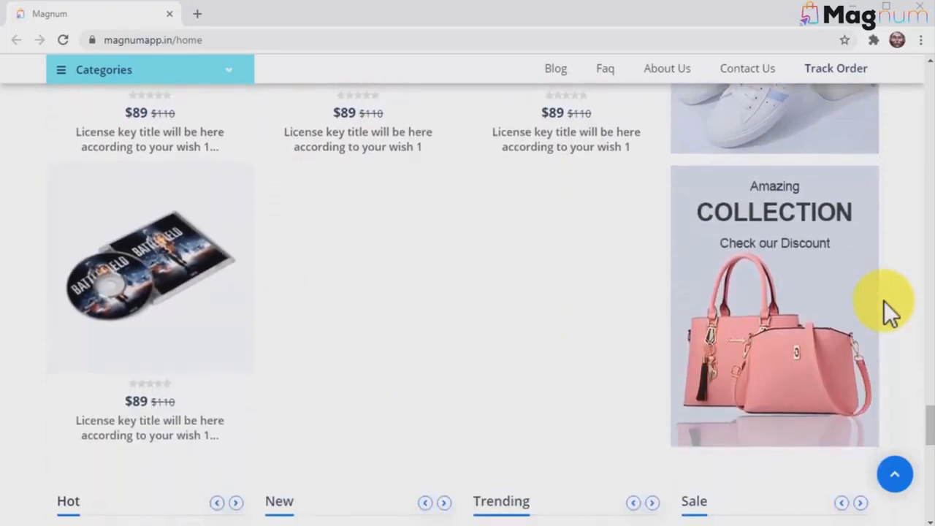
pyautogui.scroll(-3)
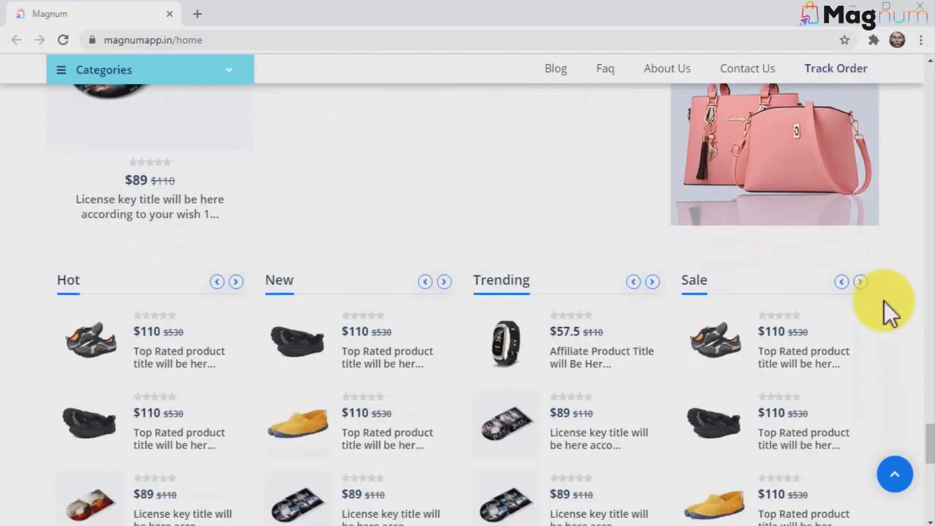
pyautogui.scroll(-3)
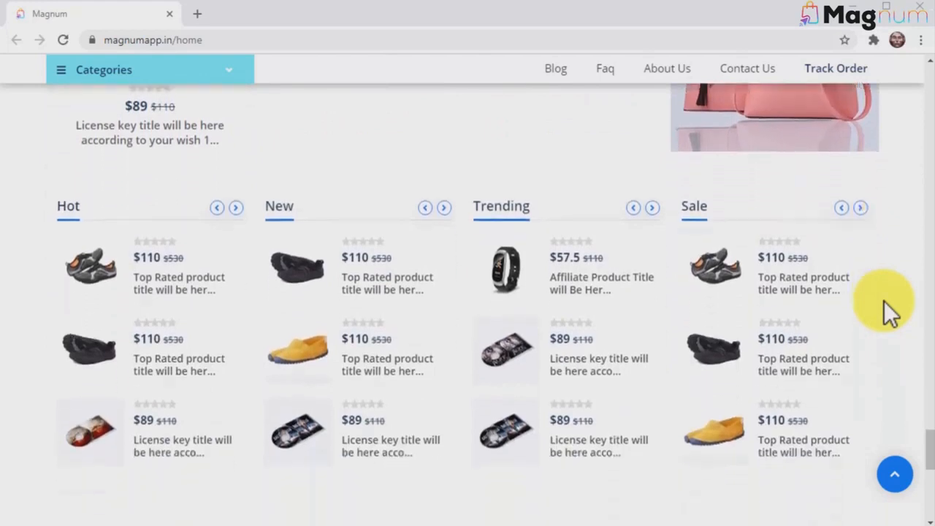
pyautogui.scroll(-3)
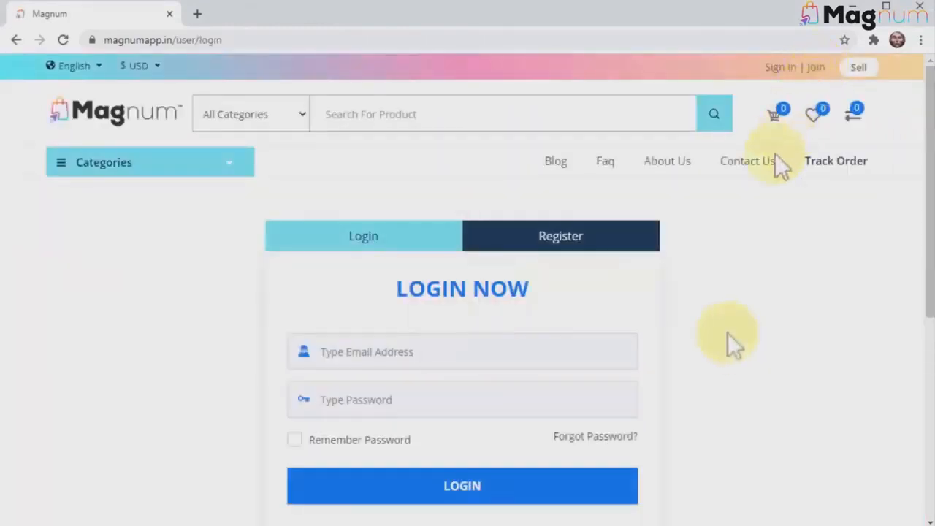
pyautogui.click(561, 235)
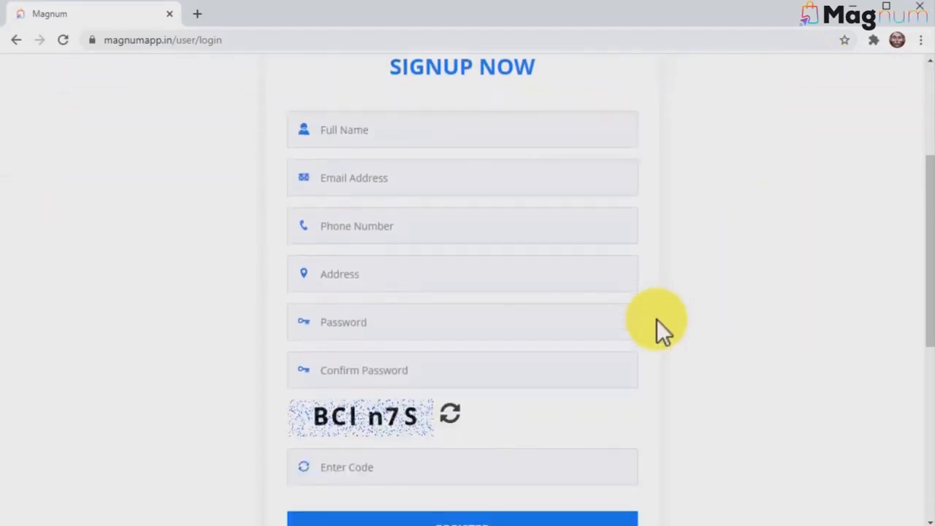
pyautogui.scroll(-3)
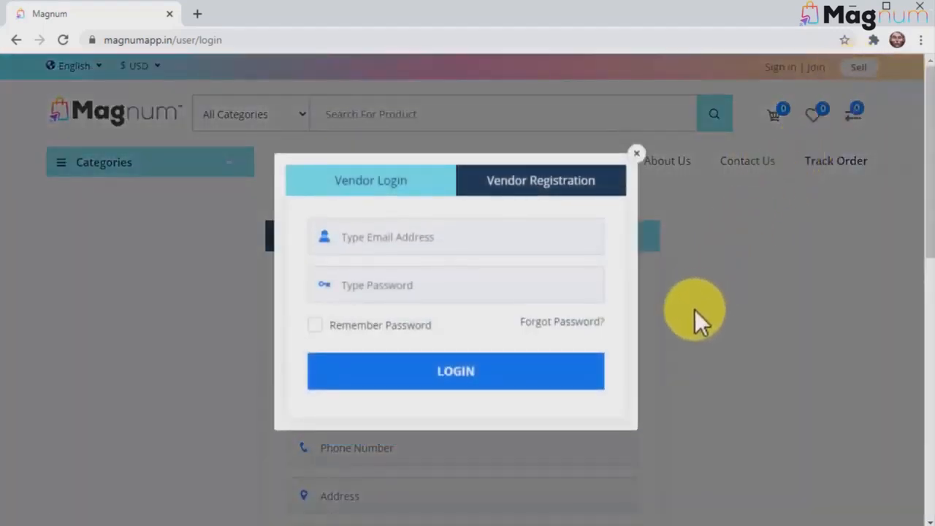
pyautogui.moveTo(626, 260)
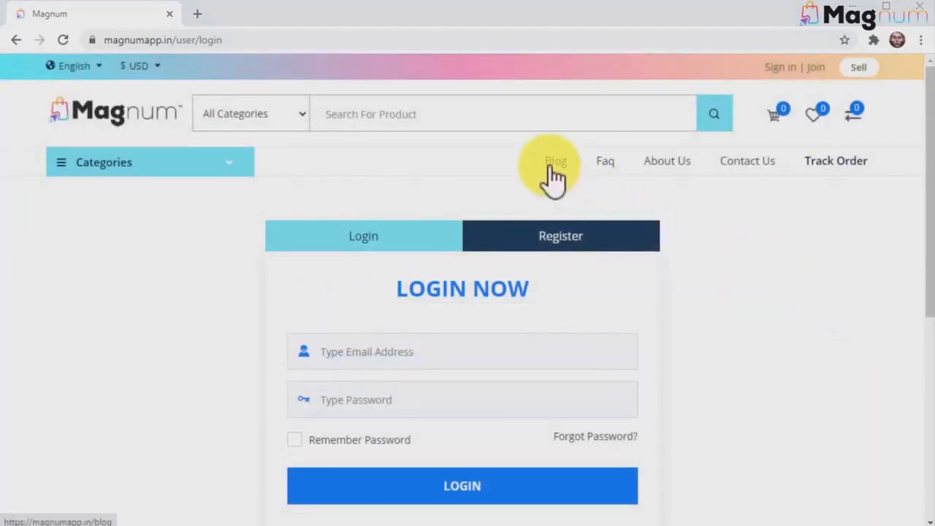
pyautogui.click(556, 161)
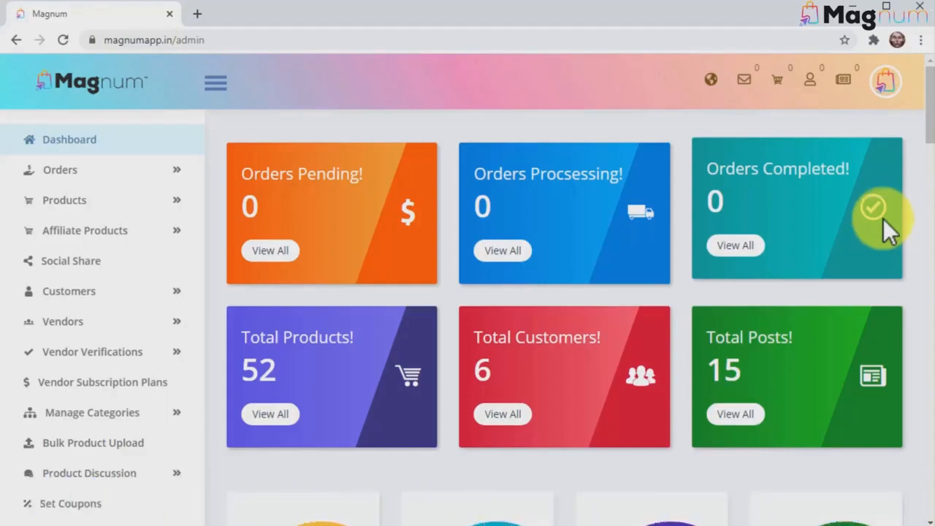
pyautogui.moveTo(343, 220)
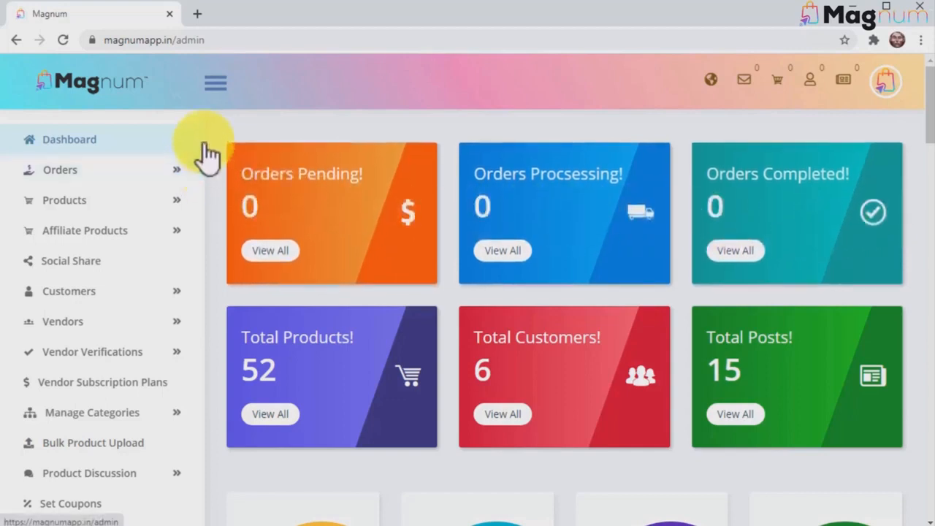
# Collapse the Orders menu and look through the Products menu in the admin sidebar.
pyautogui.click(60, 169)
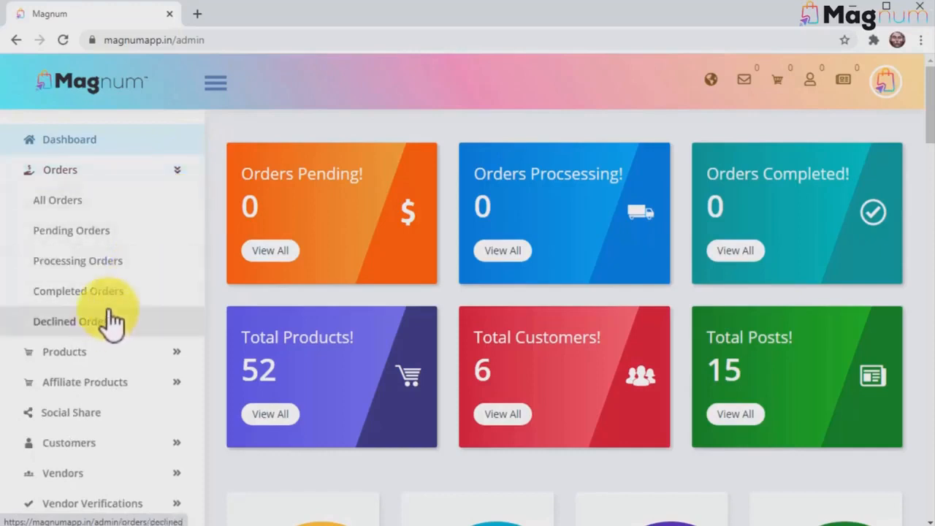
pyautogui.click(60, 169)
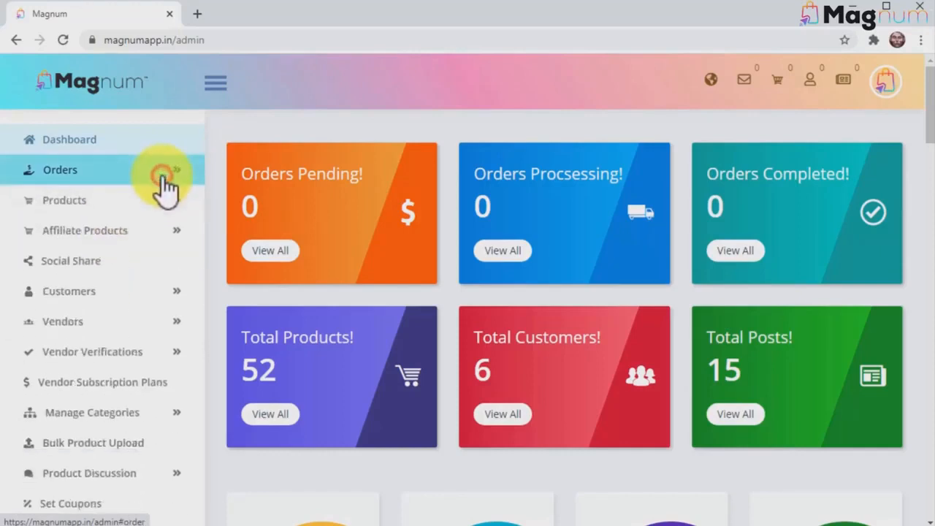
pyautogui.click(64, 200)
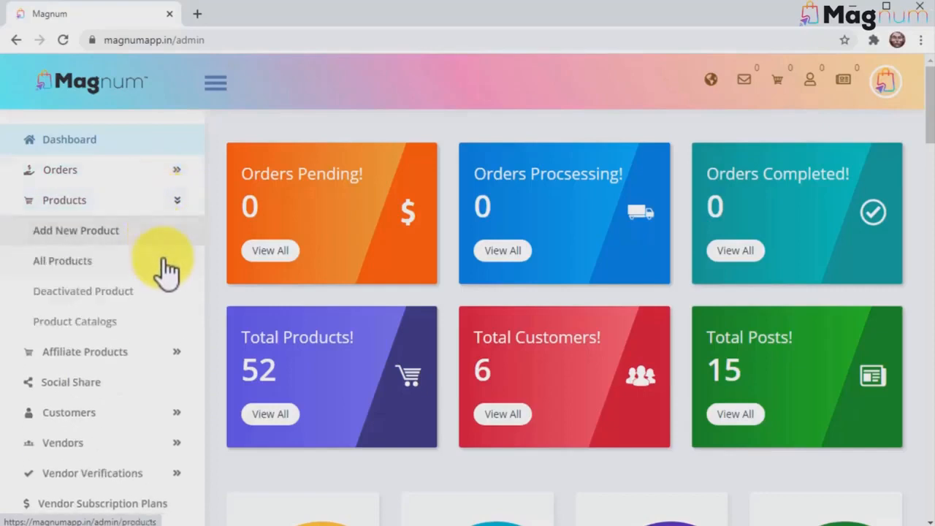
pyautogui.moveTo(181, 328)
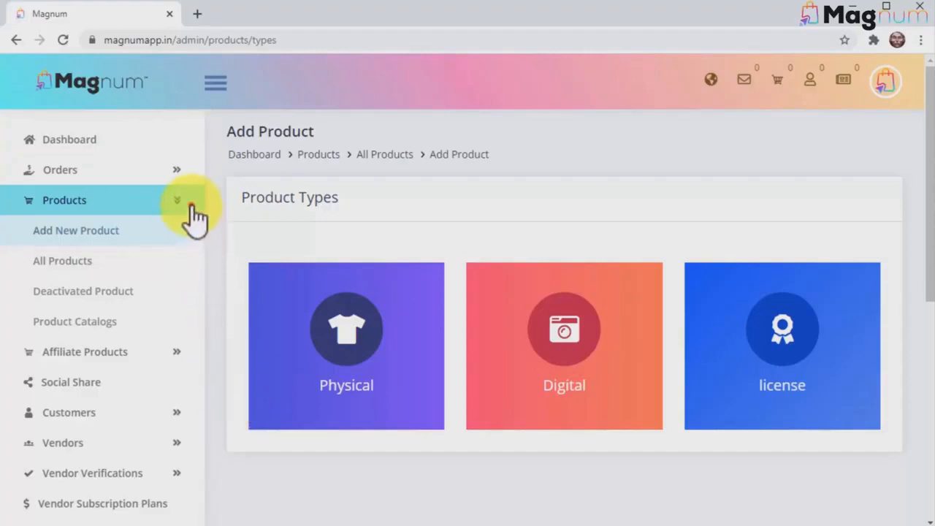
pyautogui.click(64, 200)
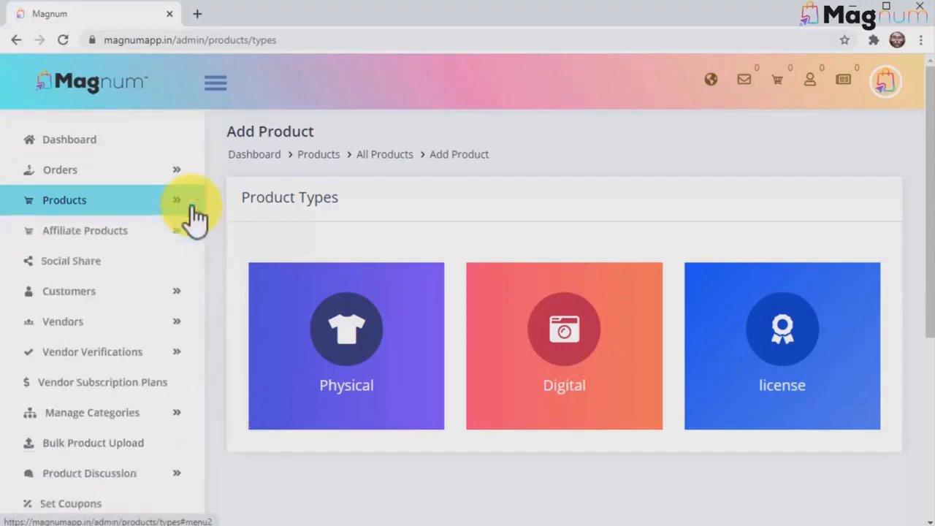
# Expand Manage Categories and bring up the Main Category list.
pyautogui.click(92, 412)
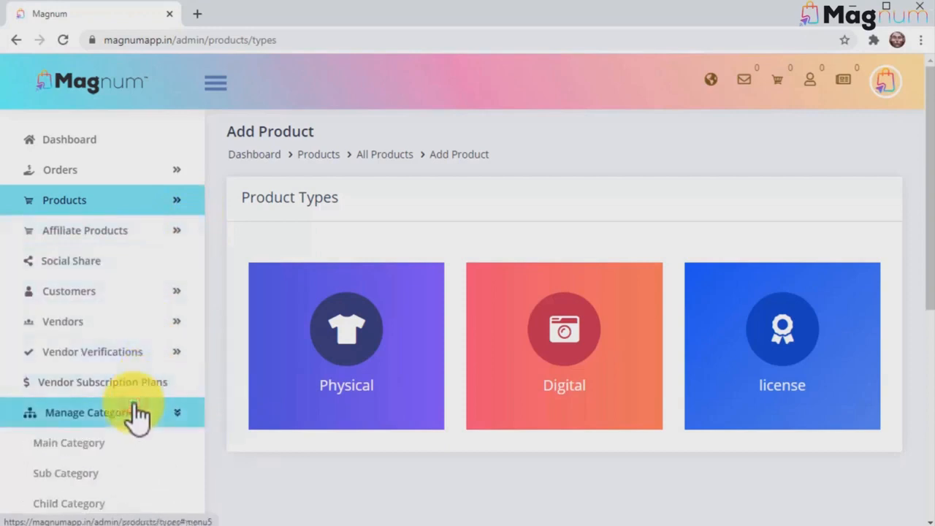
pyautogui.scroll(-3)
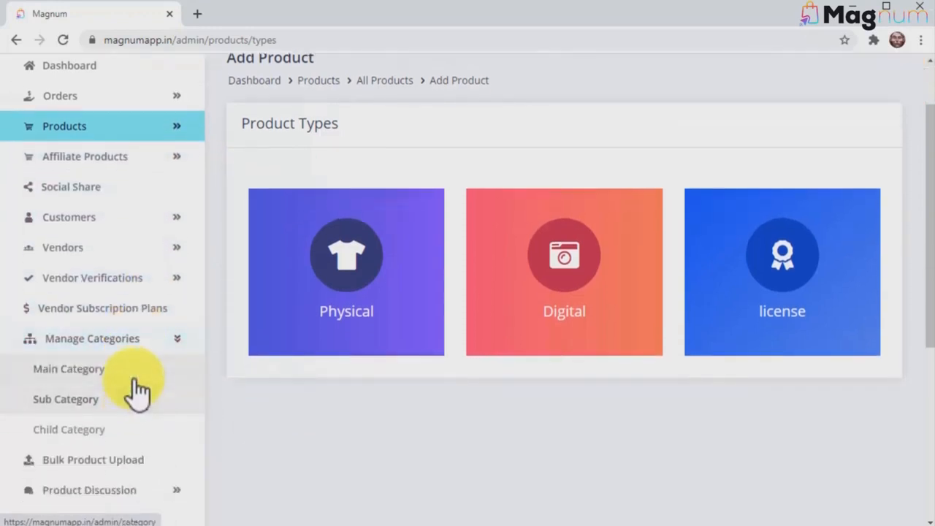
pyautogui.click(64, 370)
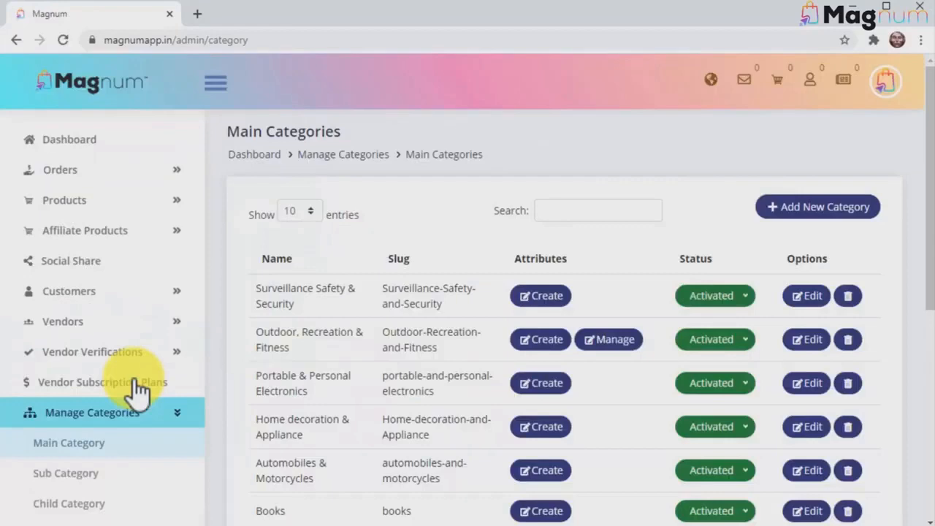
# Expand Affiliate Products in the sidebar and choose Add Affiliate Product.
pyautogui.scroll(-3)
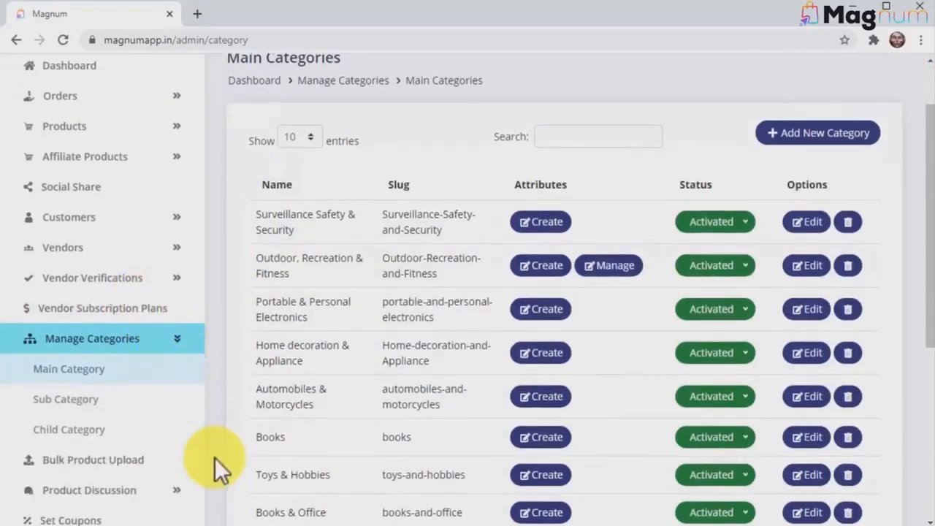
pyautogui.scroll(-3)
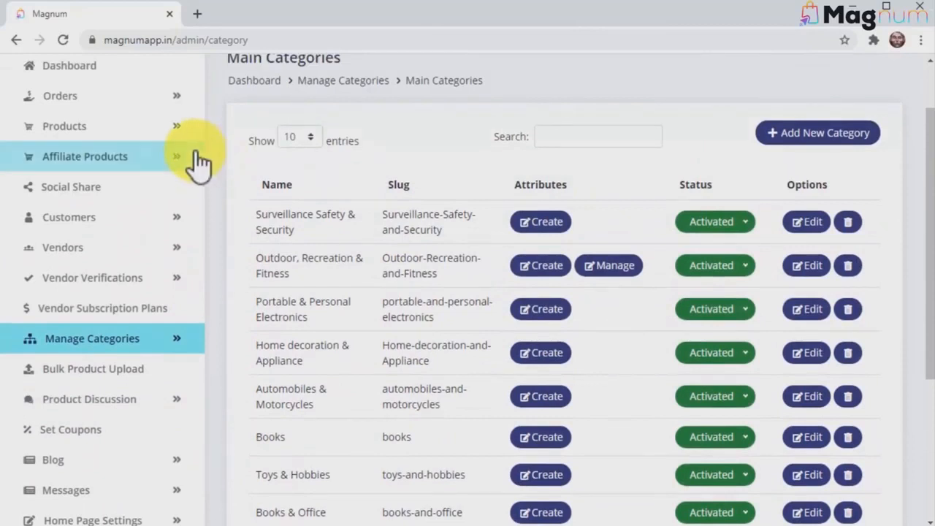
pyautogui.click(85, 157)
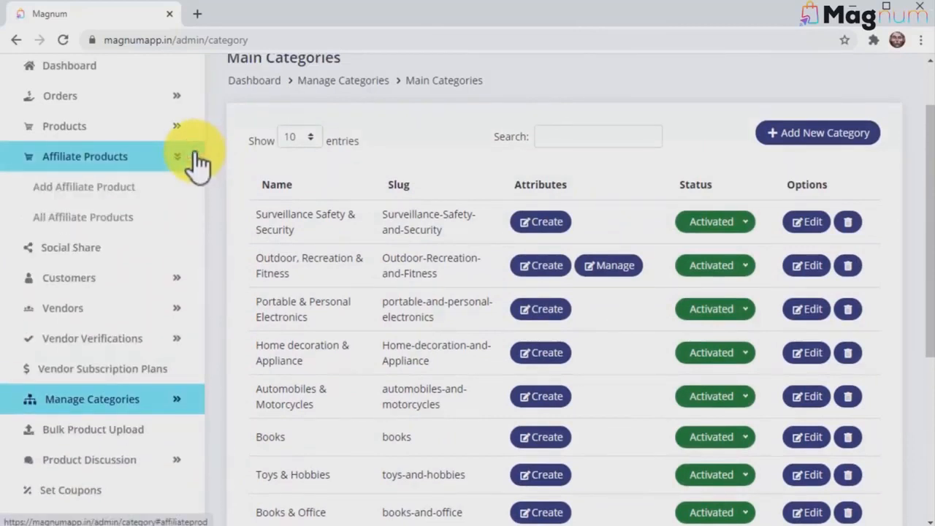
pyautogui.click(84, 187)
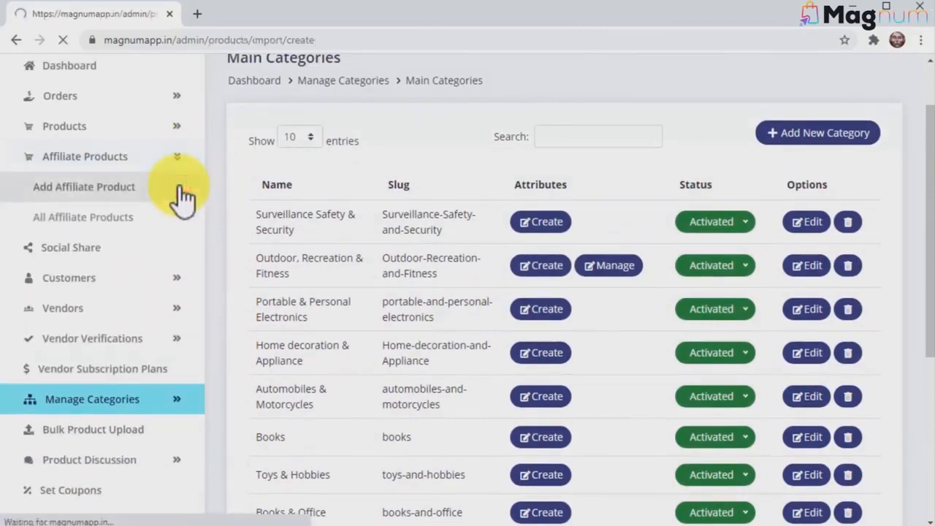
# Begin entering the product name Girl's Sleeveless Polo Dress on the Affiliate Product form.
pyautogui.click(82, 187)
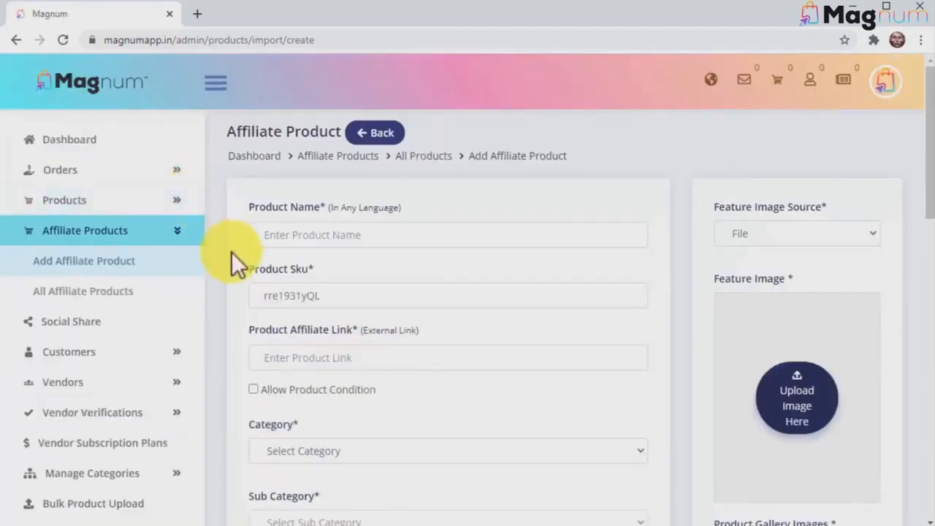
pyautogui.click(315, 234)
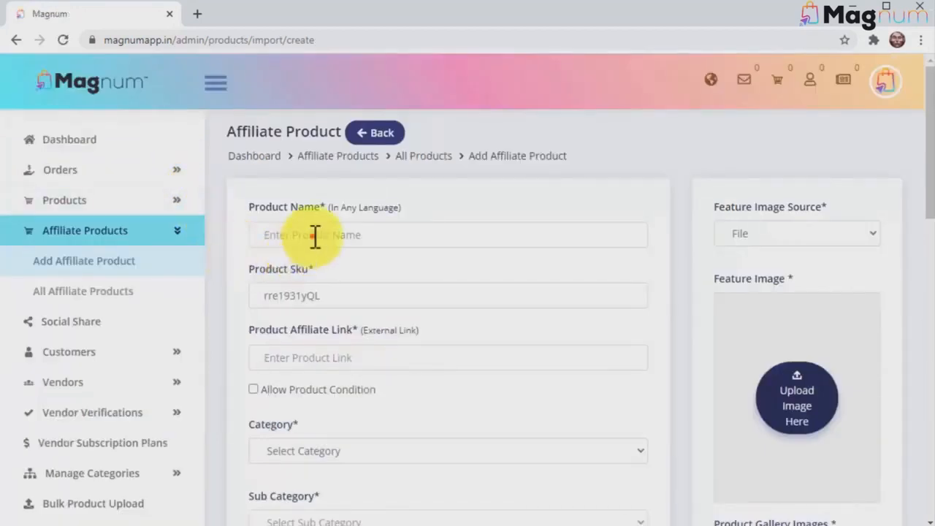
pyautogui.write("Girl's Sleeveless Polo Dress")
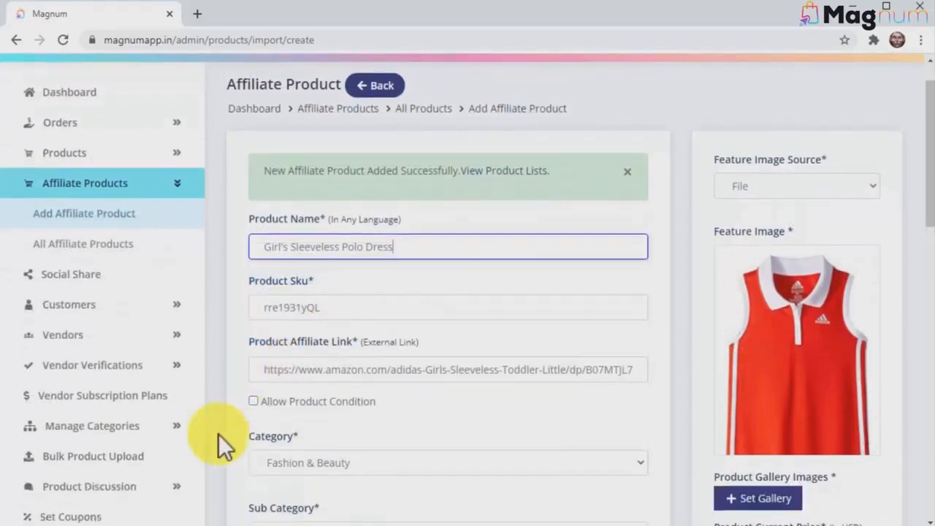
# On the Bulk Product Upload page, choose the products.csv file for import.
pyautogui.click(93, 447)
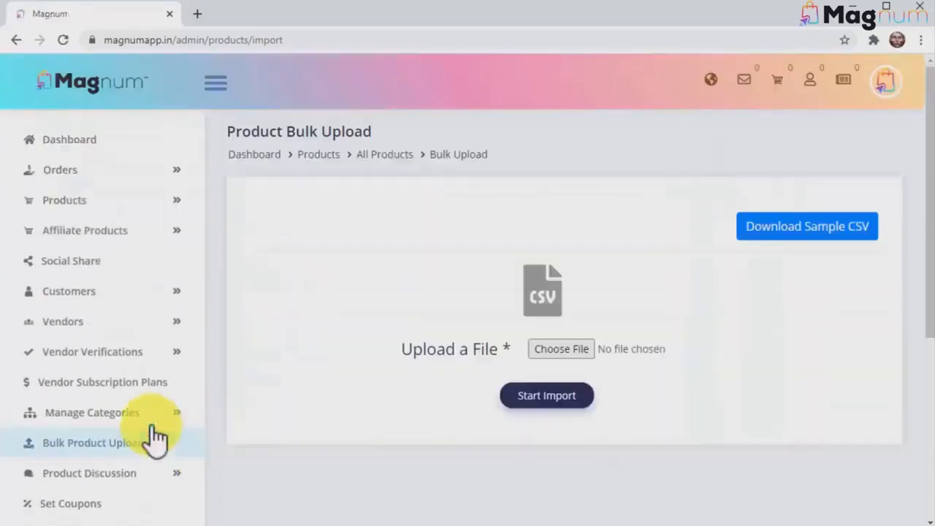
pyautogui.moveTo(578, 359)
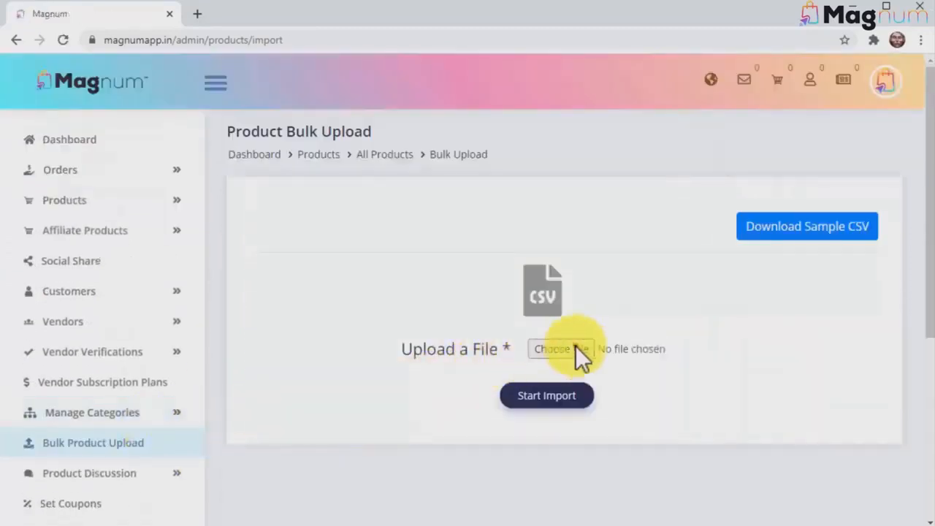
pyautogui.click(547, 395)
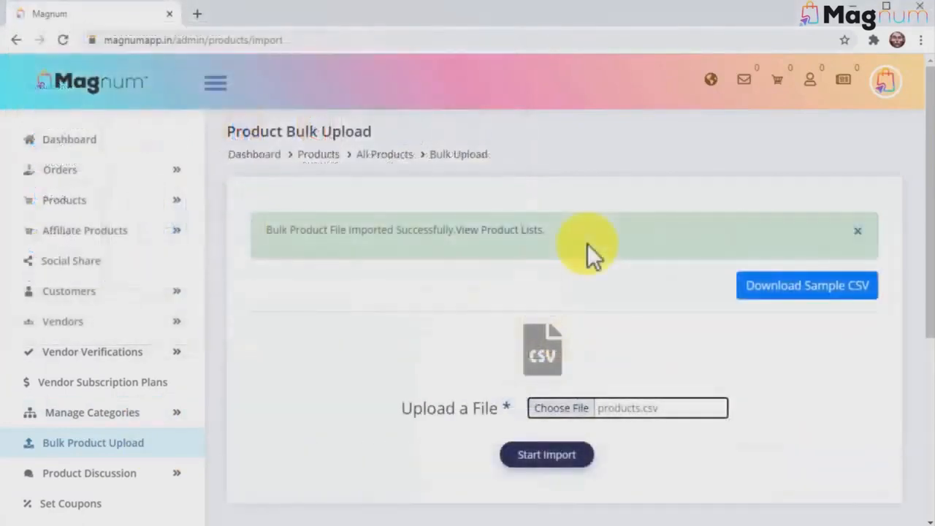
pyautogui.moveTo(183, 296)
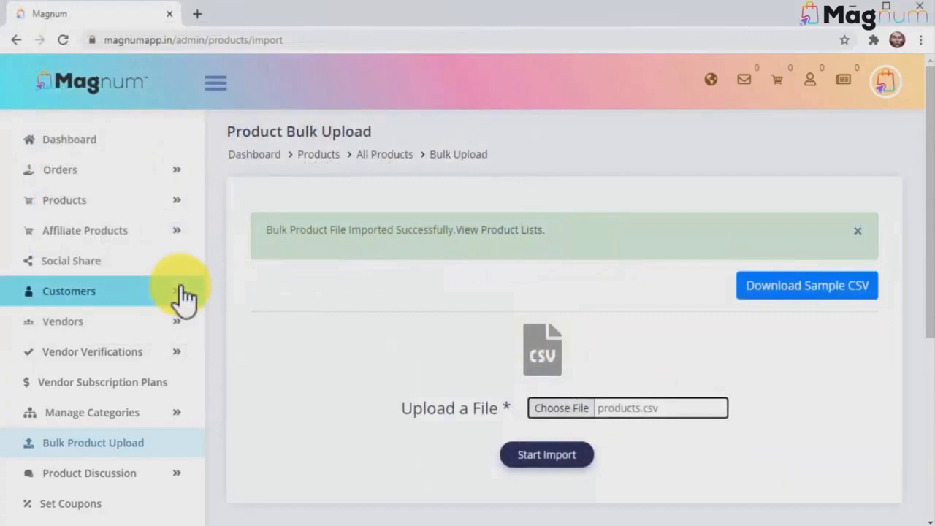
# Expand Customers and view the Customers List, then go to Vendors.
pyautogui.click(67, 291)
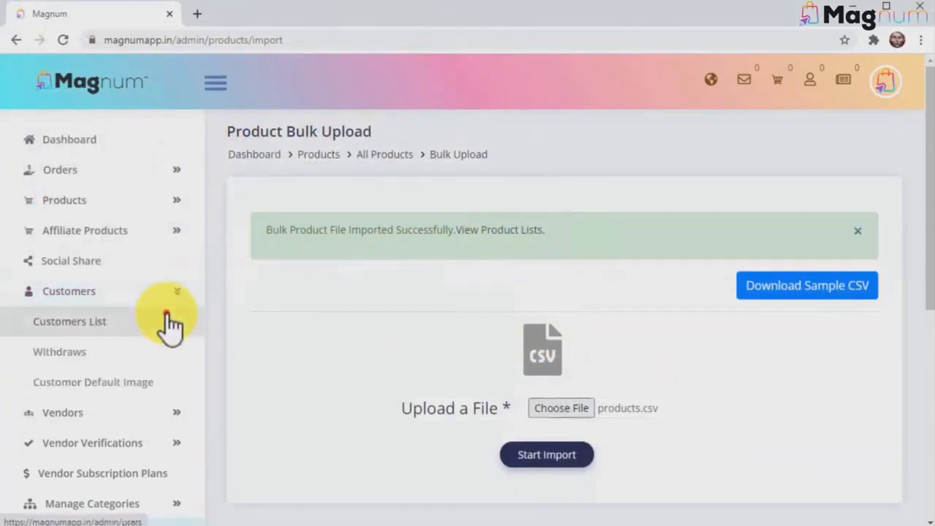
pyautogui.click(70, 322)
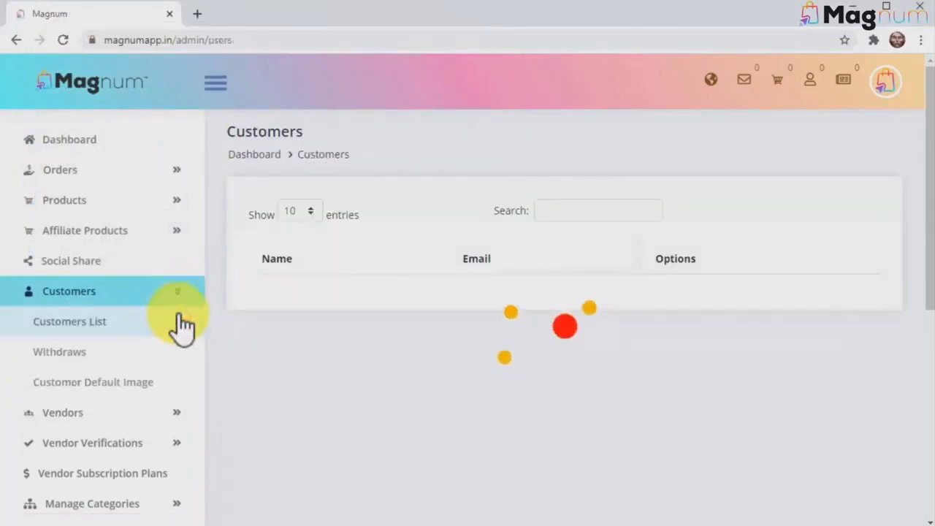
pyautogui.click(69, 322)
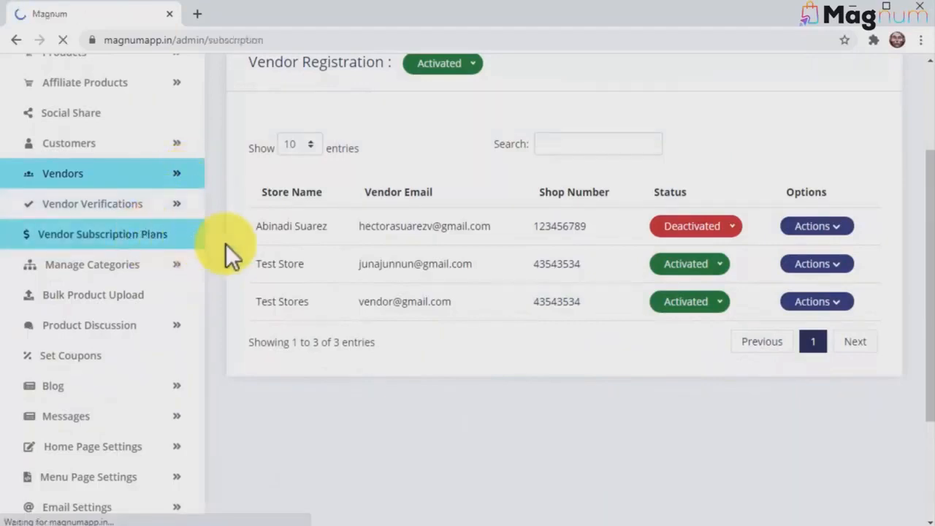
# View the Vendor Subscription Plans list, then expand Email Settings and choose Group Email.
pyautogui.click(102, 233)
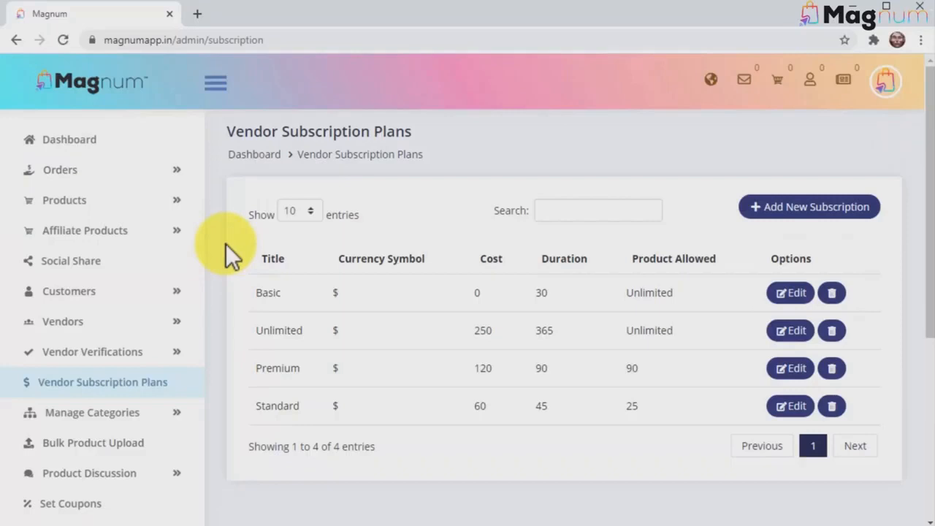
pyautogui.moveTo(650, 471)
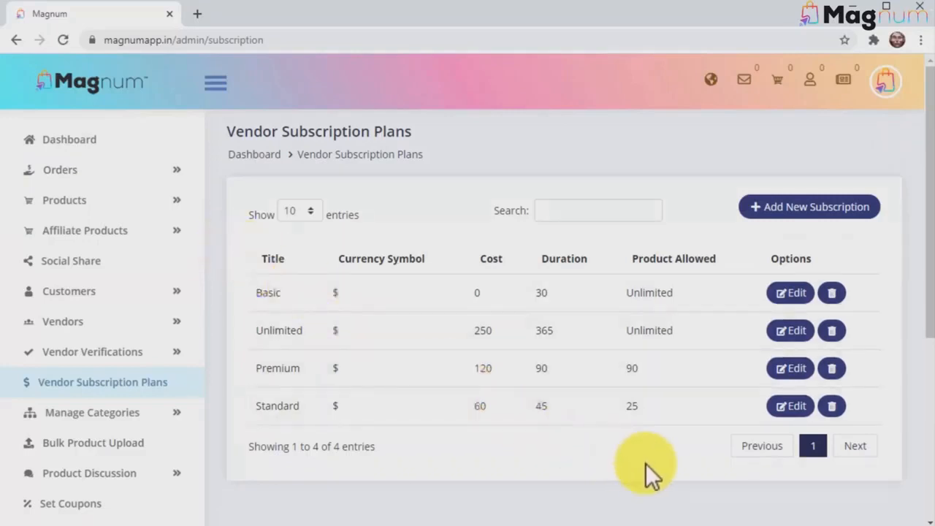
pyautogui.scroll(-3)
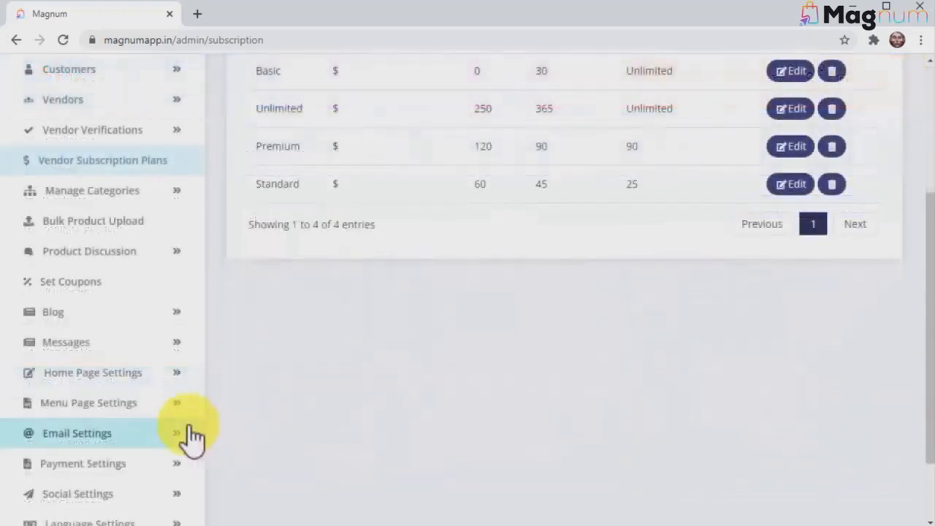
pyautogui.click(79, 433)
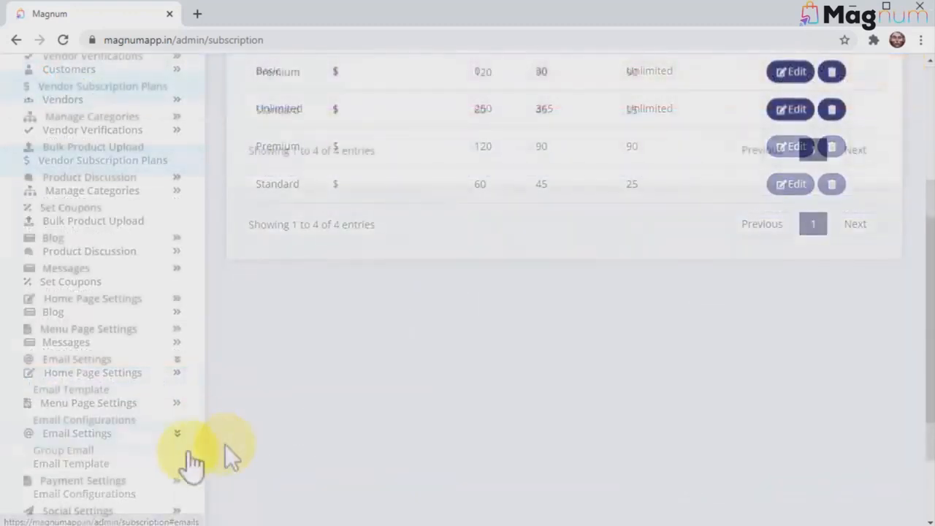
pyautogui.click(63, 450)
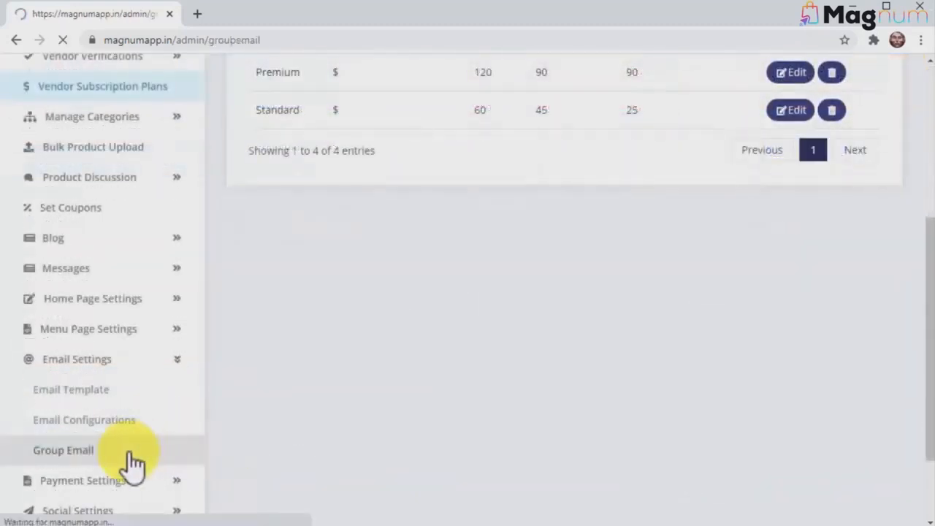
# Show the Group Email form, then choose Set Coupons in the sidebar.
pyautogui.click(62, 450)
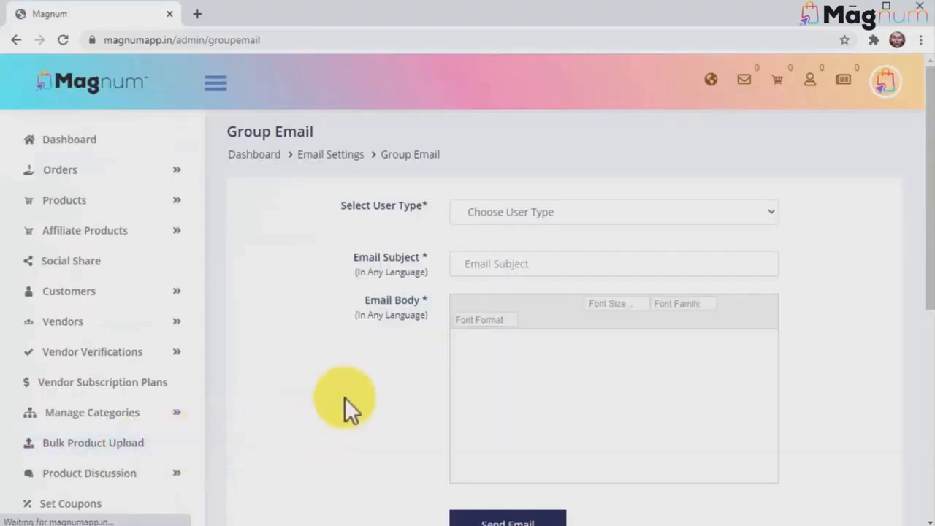
pyautogui.moveTo(383, 377)
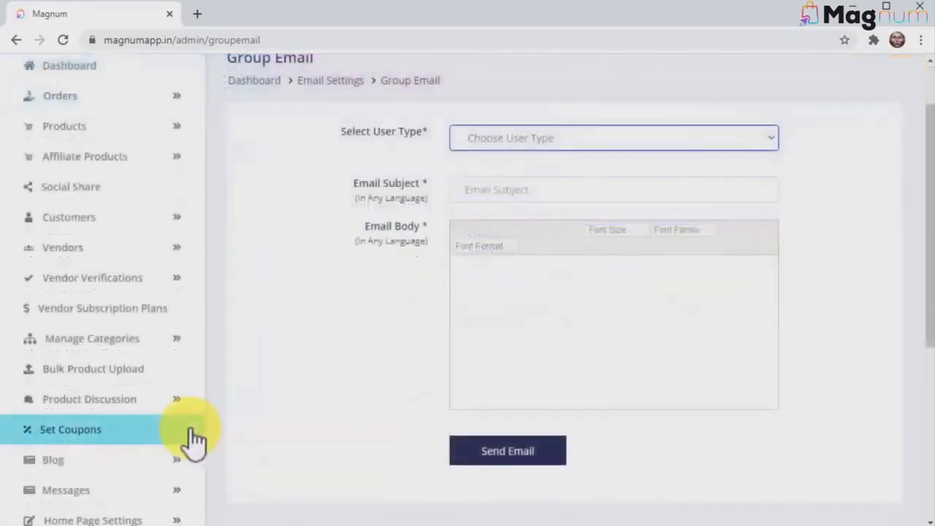
pyautogui.click(71, 429)
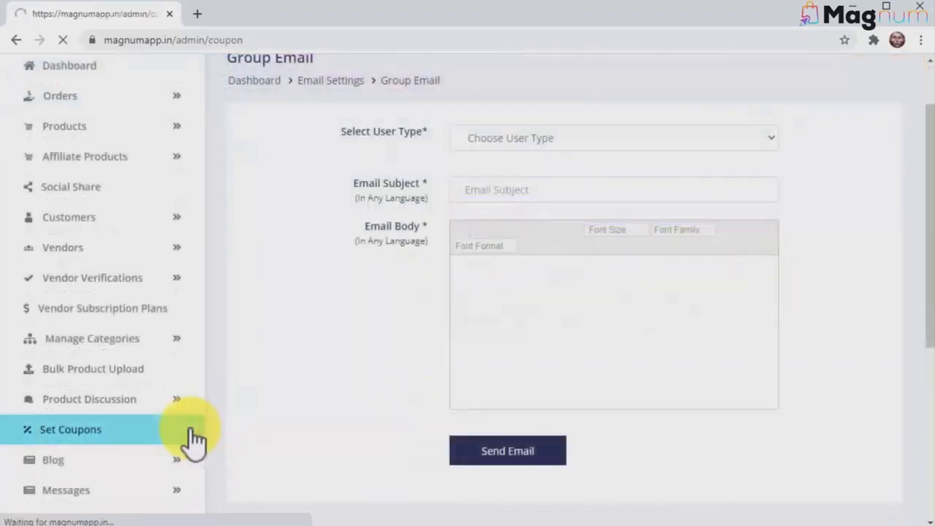
# View the Coupons list and move on to Social Share in the sidebar.
pyautogui.click(70, 429)
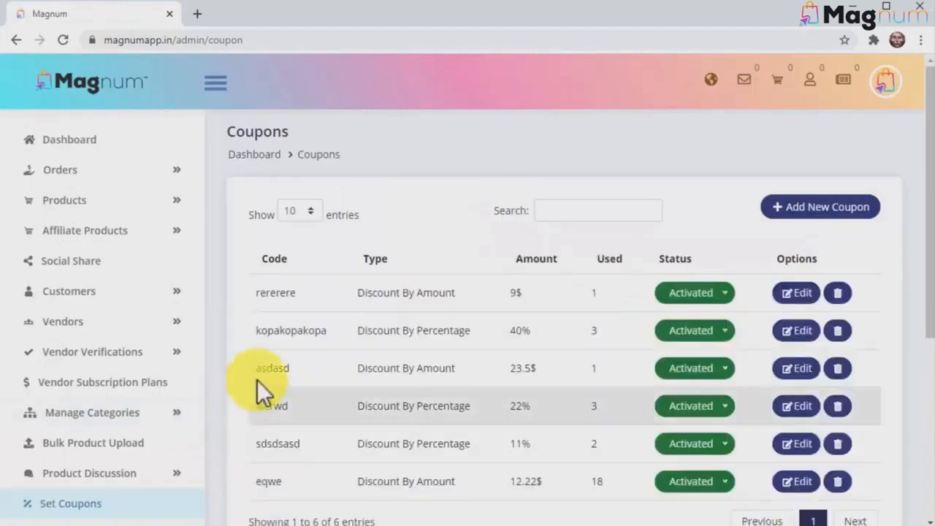
pyautogui.moveTo(621, 465)
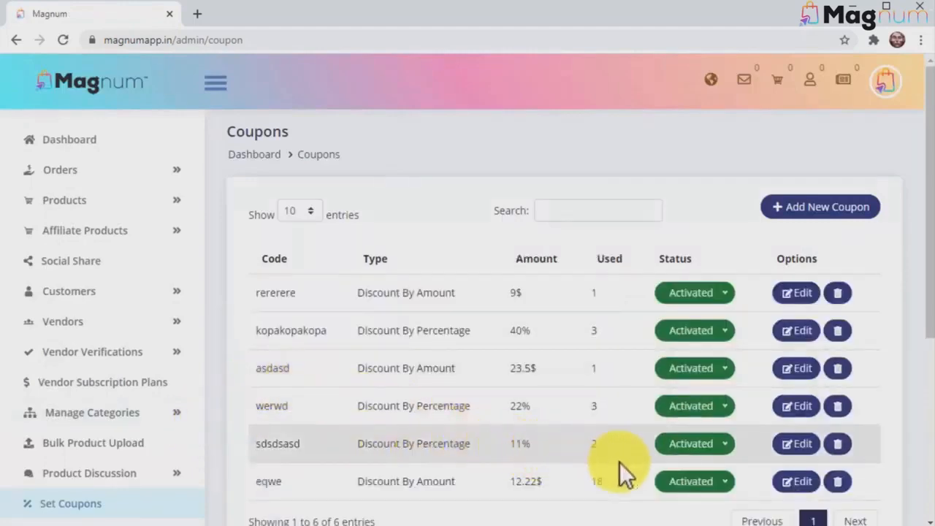
pyautogui.scroll(-3)
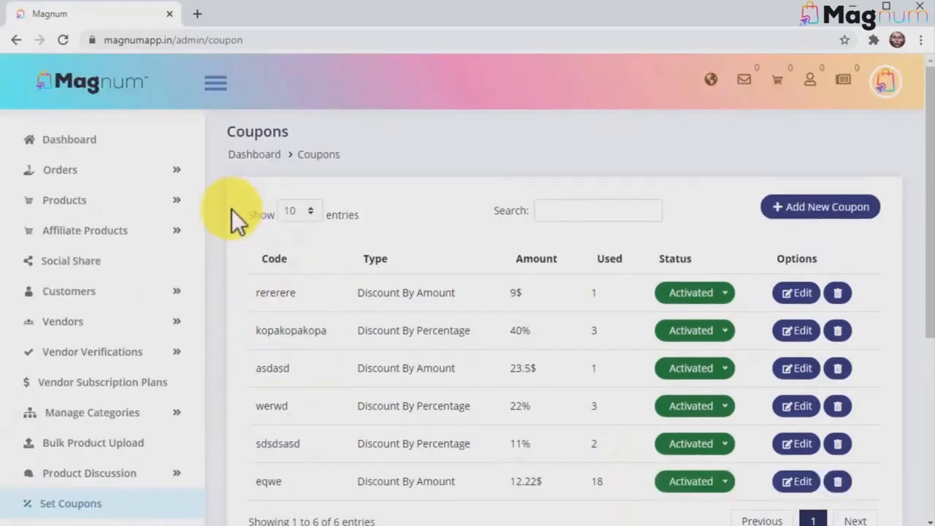
pyautogui.click(70, 260)
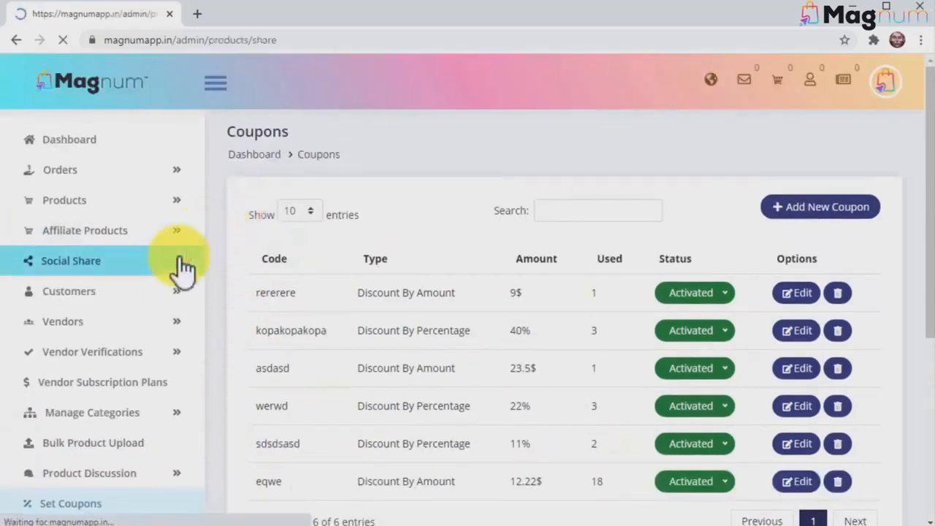
# Scroll through the Social Share grid of channels from Facebook and WhatsApp down to Digg and Blogger.
pyautogui.click(70, 260)
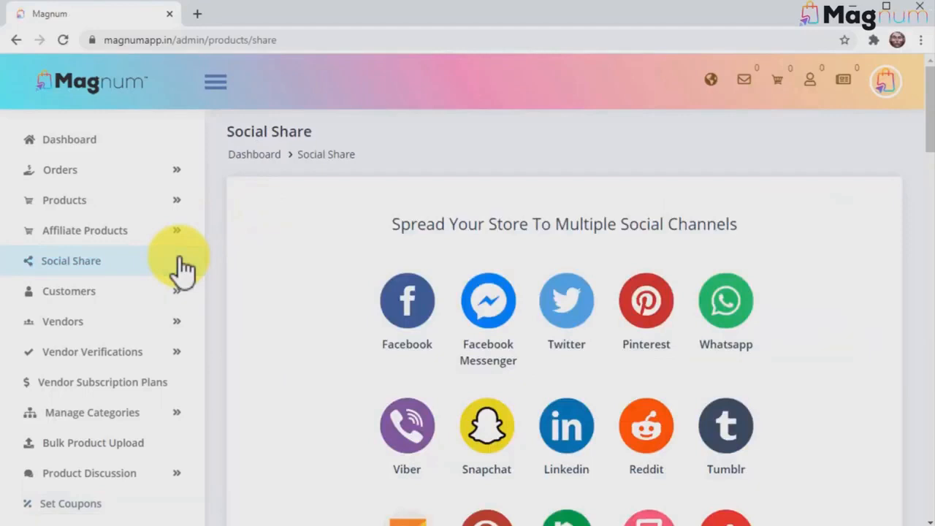
pyautogui.moveTo(351, 322)
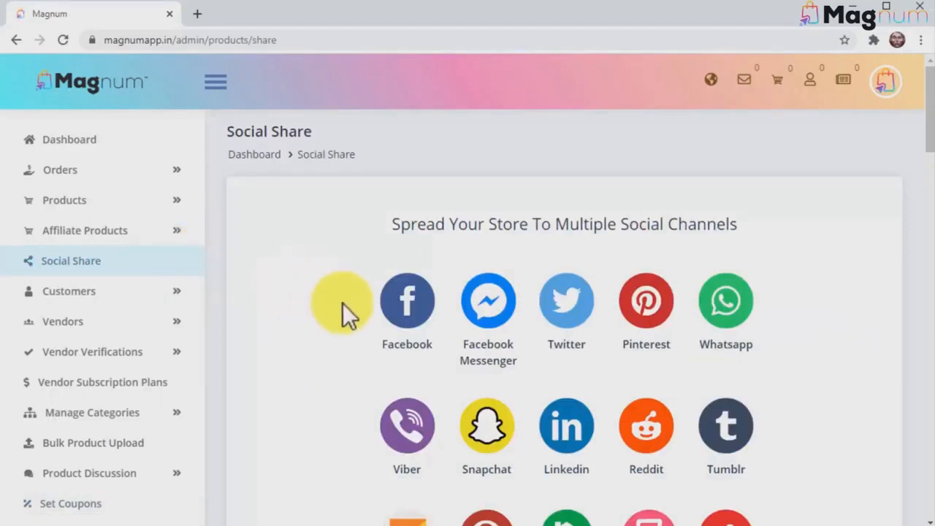
pyautogui.scroll(-3)
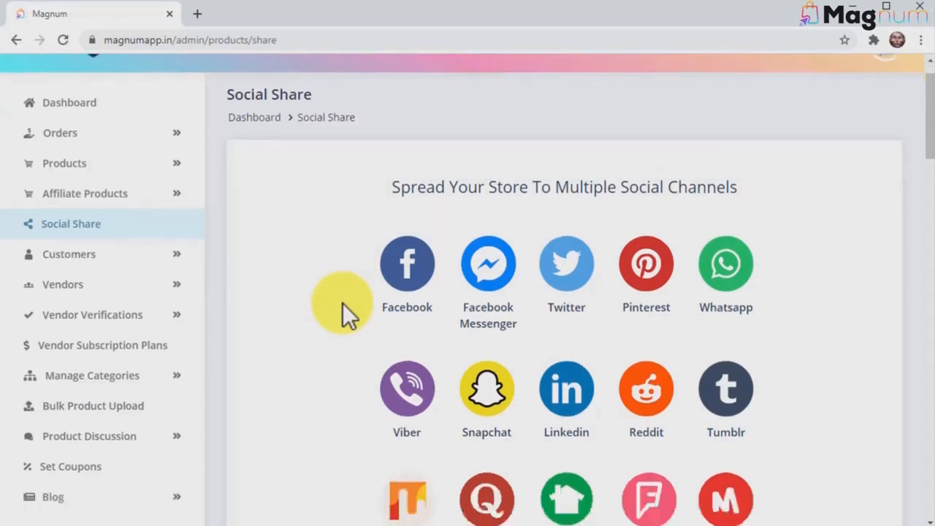
pyautogui.scroll(-3)
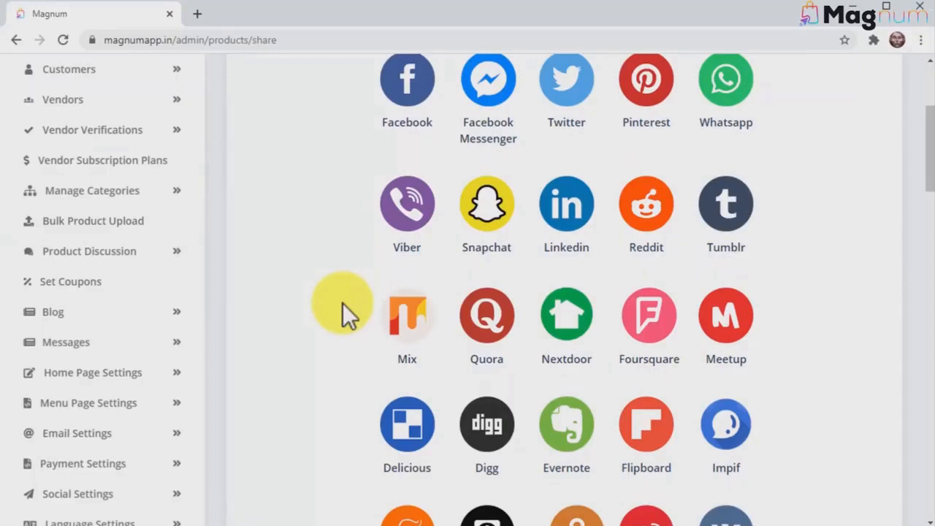
pyautogui.scroll(-3)
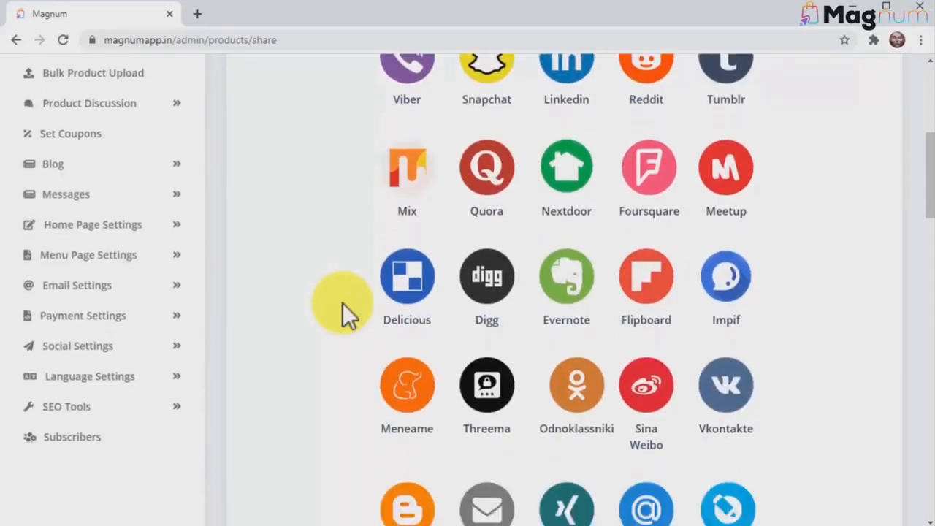
pyautogui.scroll(-3)
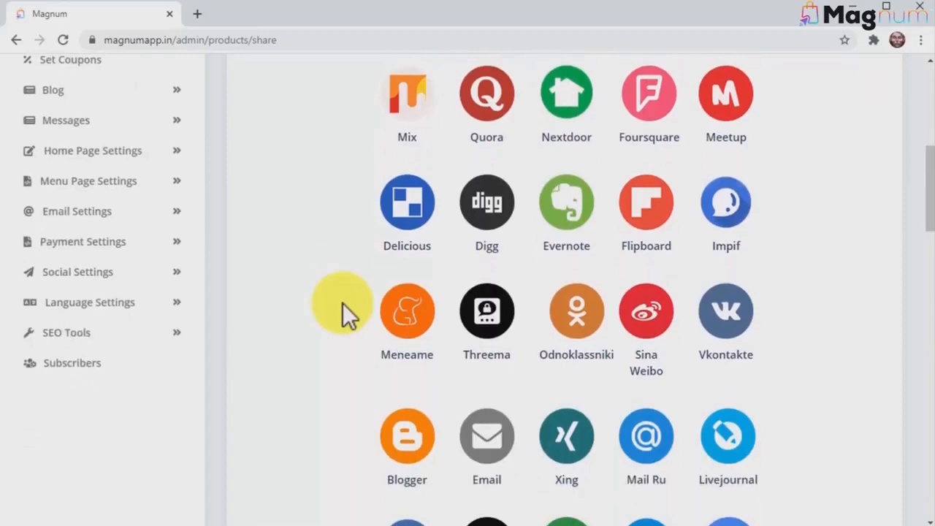
pyautogui.scroll(-3)
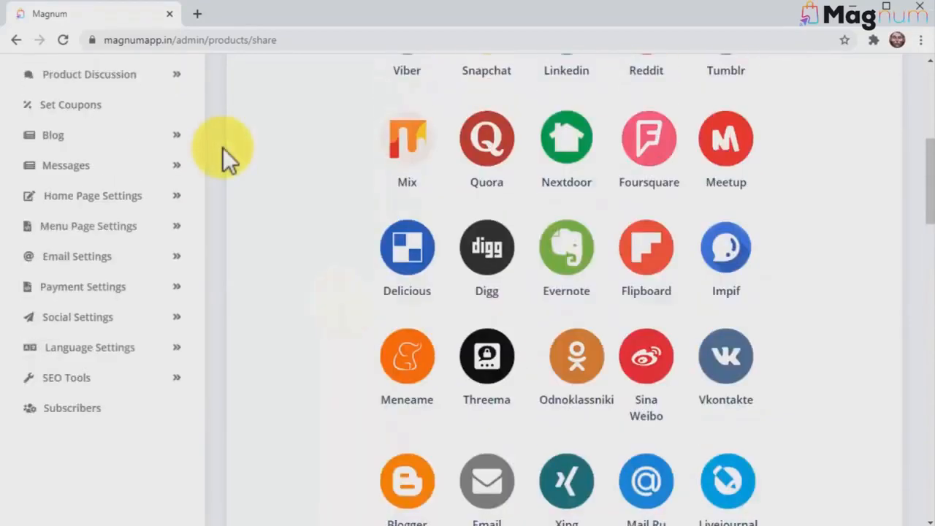
pyautogui.moveTo(219, 202)
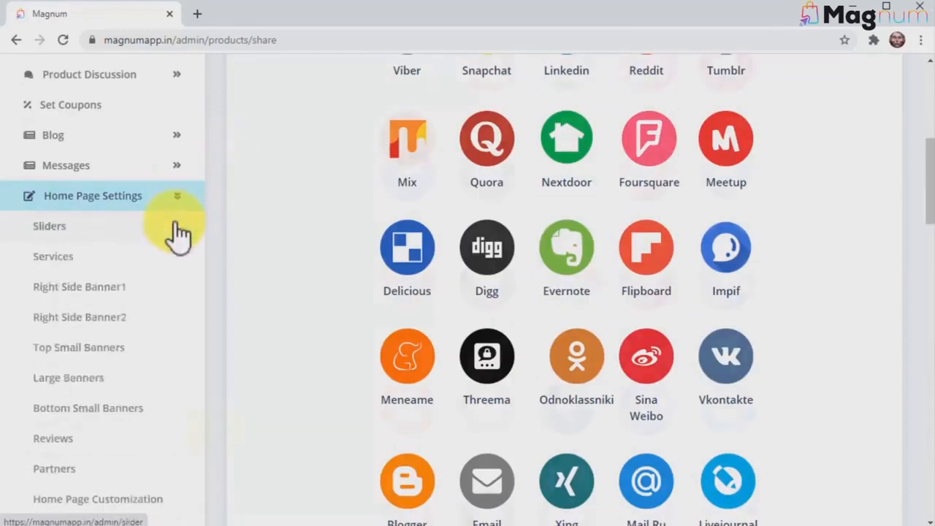
# Review the contact page settings form, then go to the Website Language list.
pyautogui.scroll(-3)
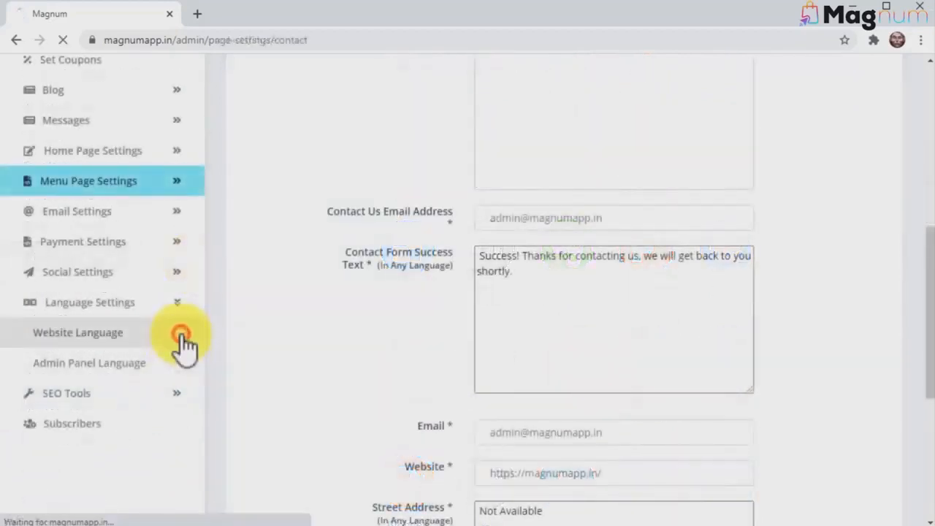
pyautogui.click(77, 333)
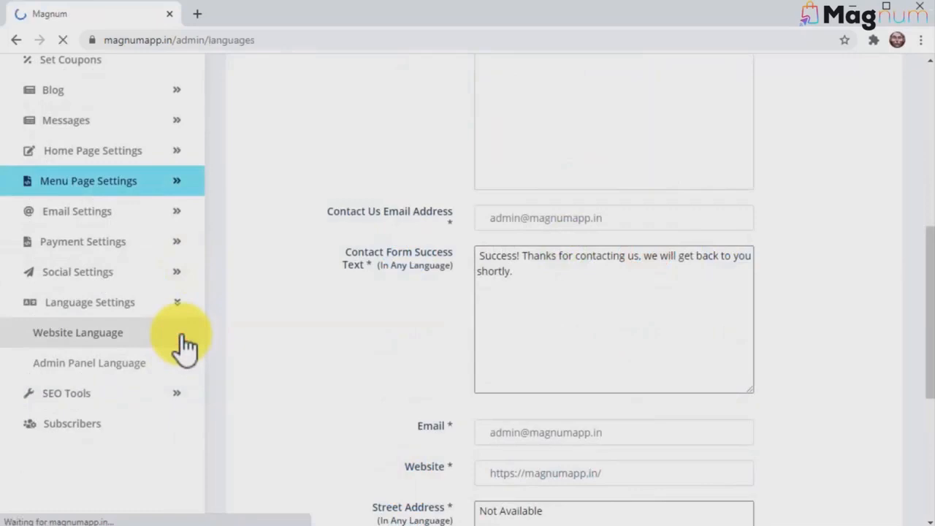
# Start adding a new language from the language list and review its translatable storefront labels.
pyautogui.click(79, 333)
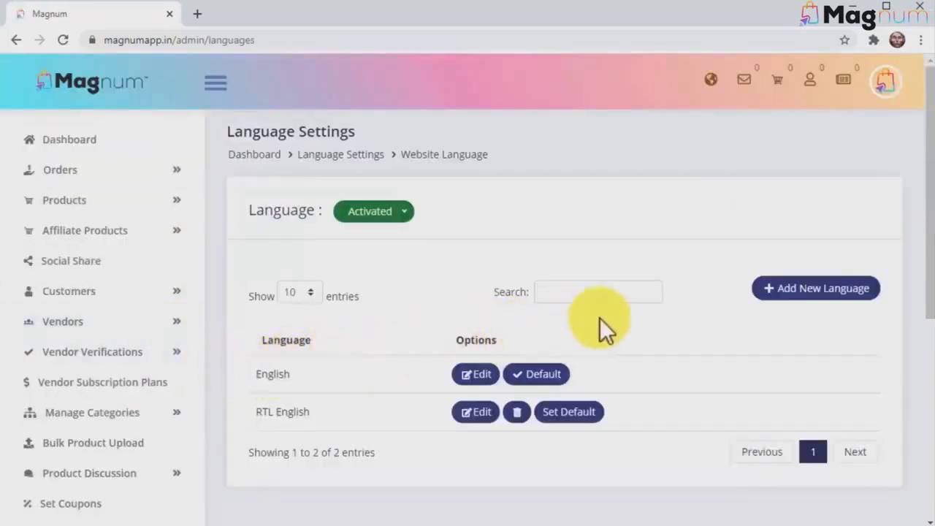
pyautogui.click(815, 288)
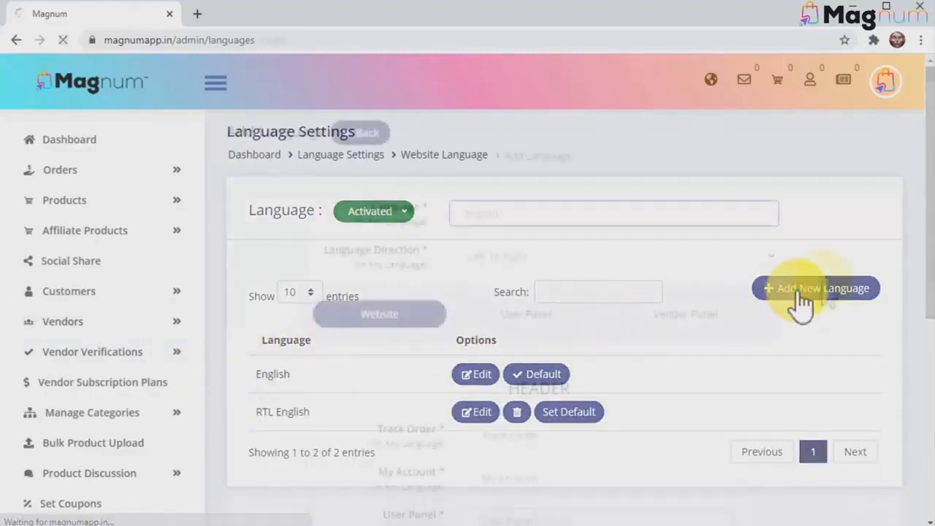
pyautogui.click(816, 289)
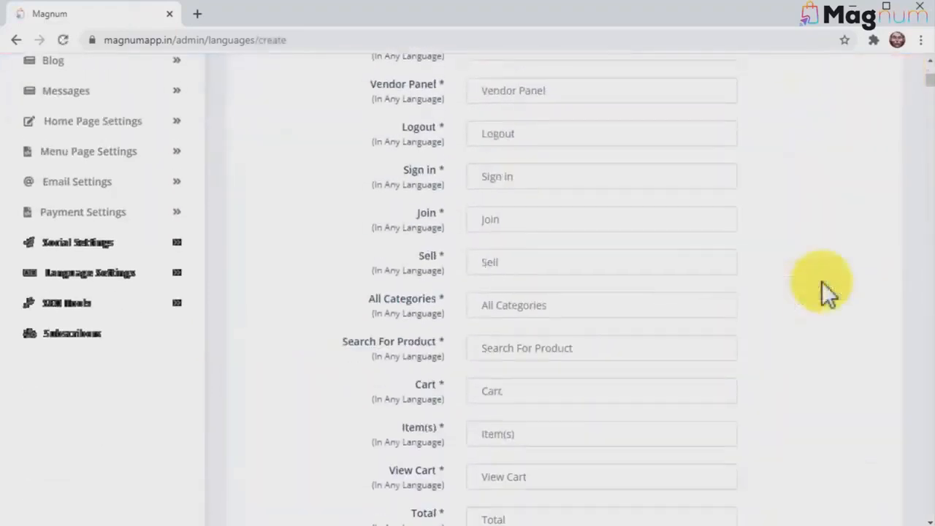
pyautogui.scroll(-3)
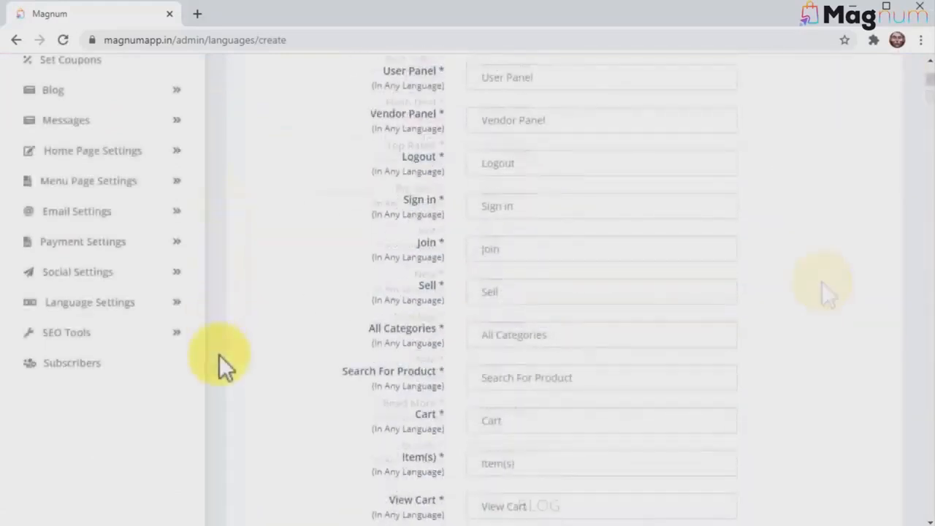
# Expand SEO Tools and visit Google Analytics, then Website Meta Keywords settings.
pyautogui.click(58, 333)
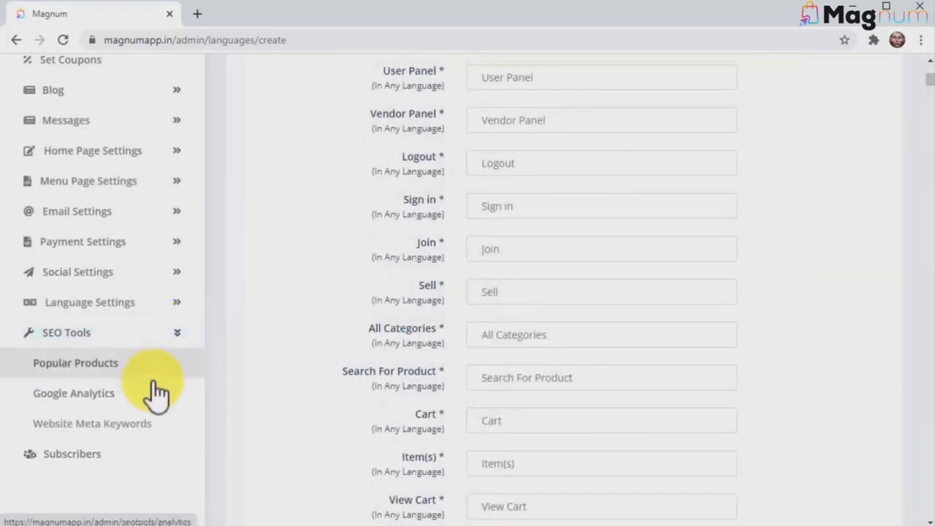
pyautogui.click(92, 423)
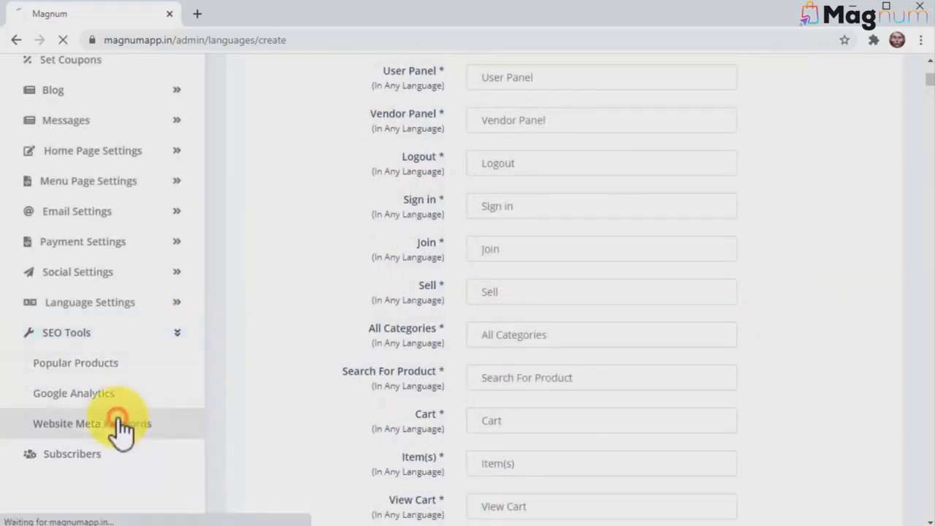
pyautogui.click(102, 424)
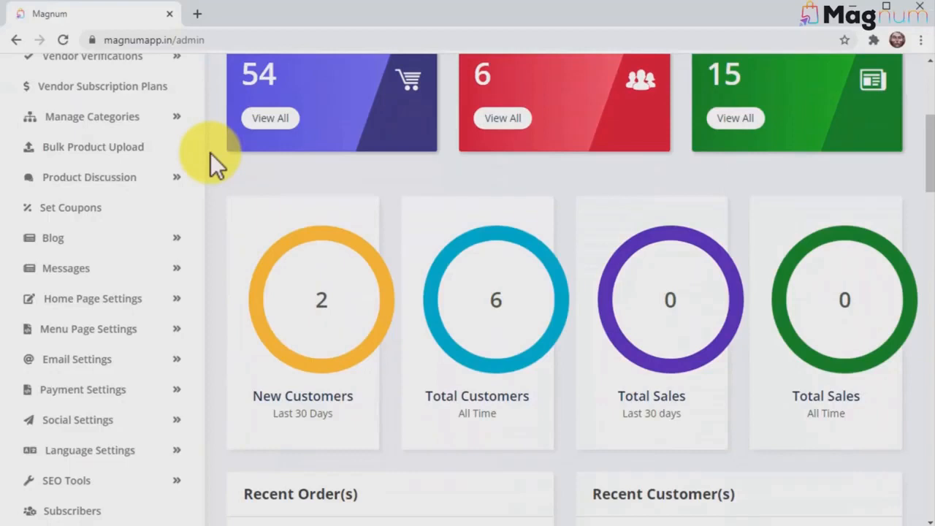
# Scroll through the dashboard's recent customers, products, 30-day sales chart, and referral and OS pie charts.
pyautogui.scroll(-3)
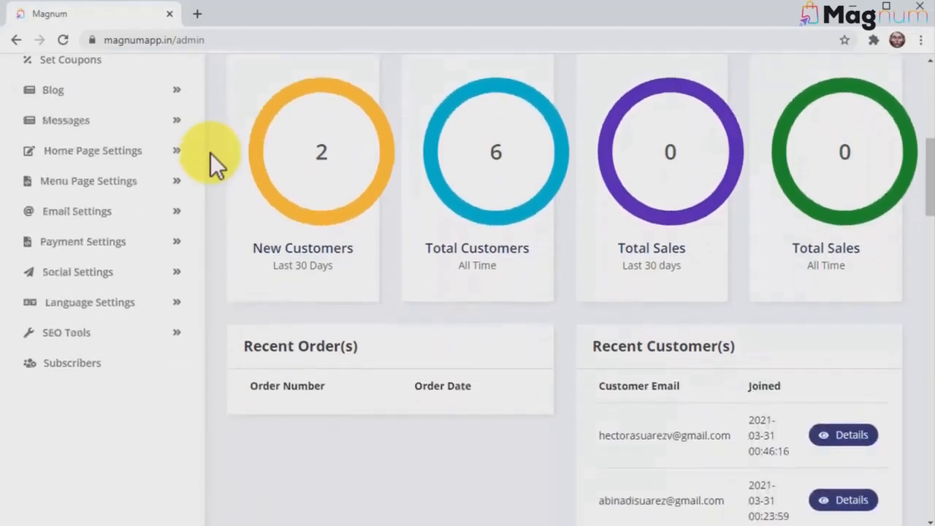
pyautogui.scroll(-3)
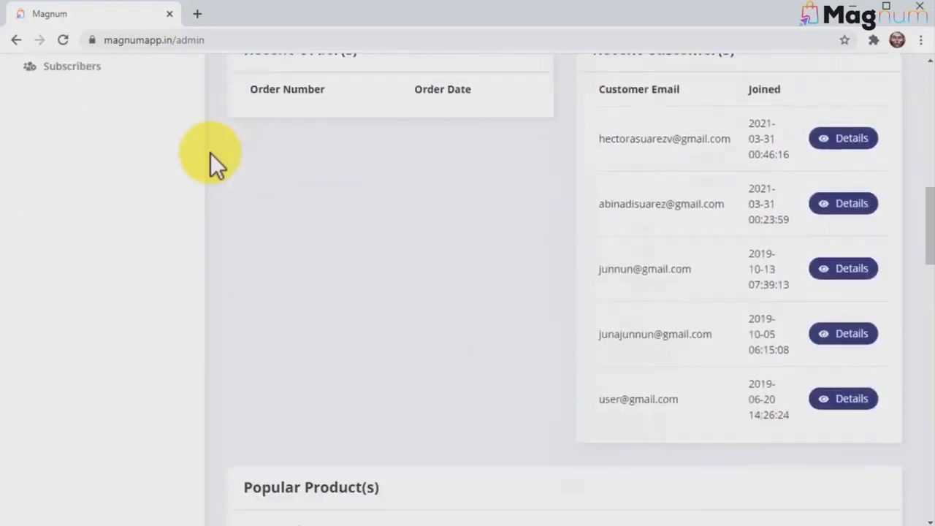
pyautogui.scroll(-3)
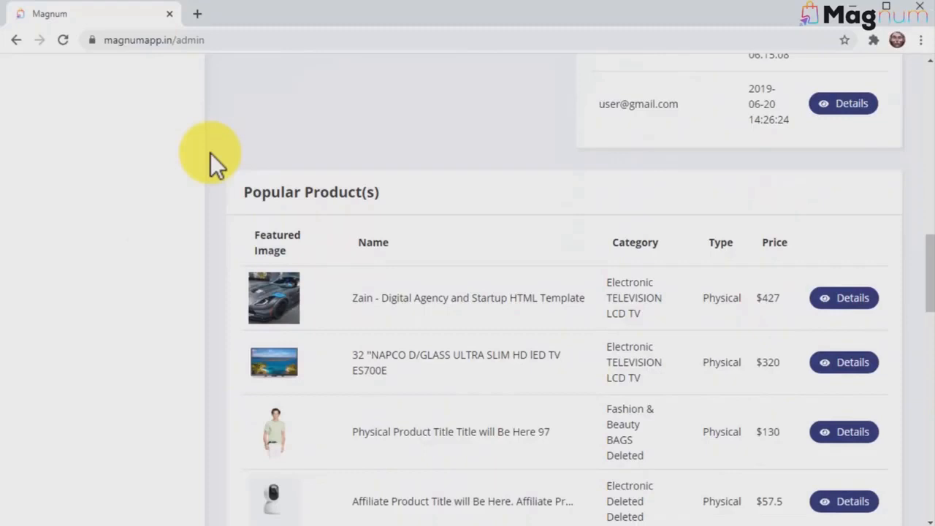
pyautogui.scroll(-3)
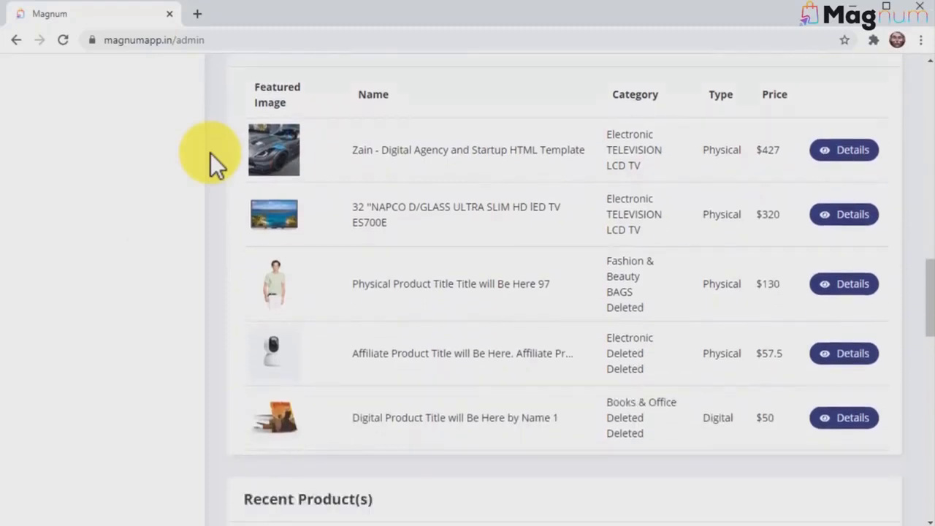
pyautogui.scroll(-3)
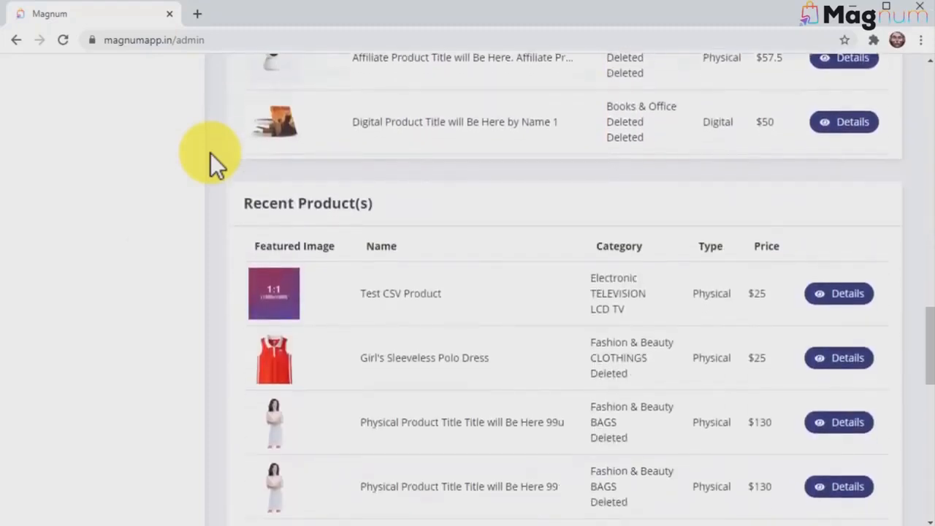
pyautogui.scroll(-3)
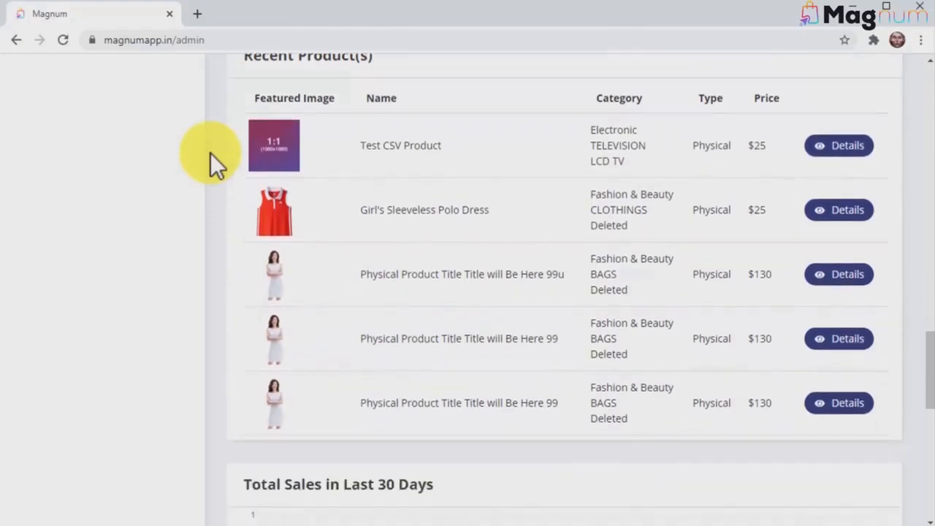
pyautogui.scroll(-3)
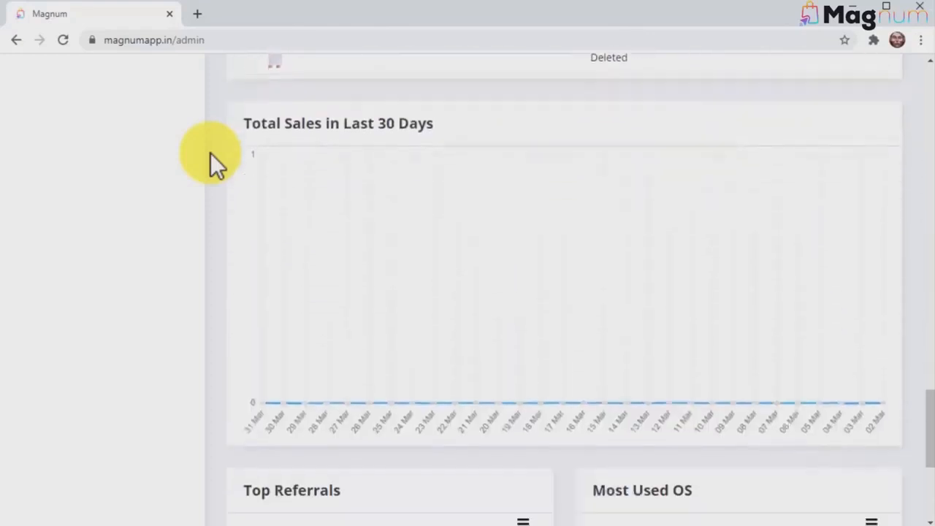
pyautogui.scroll(-3)
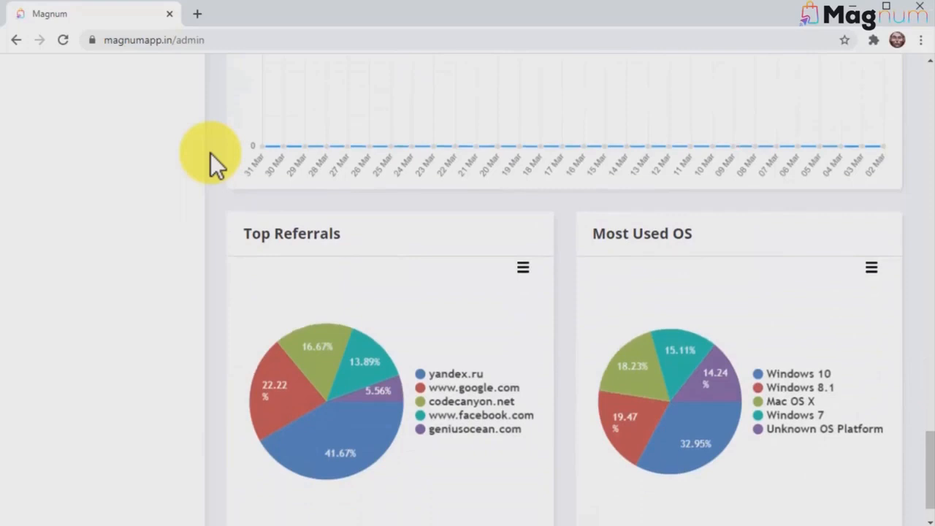